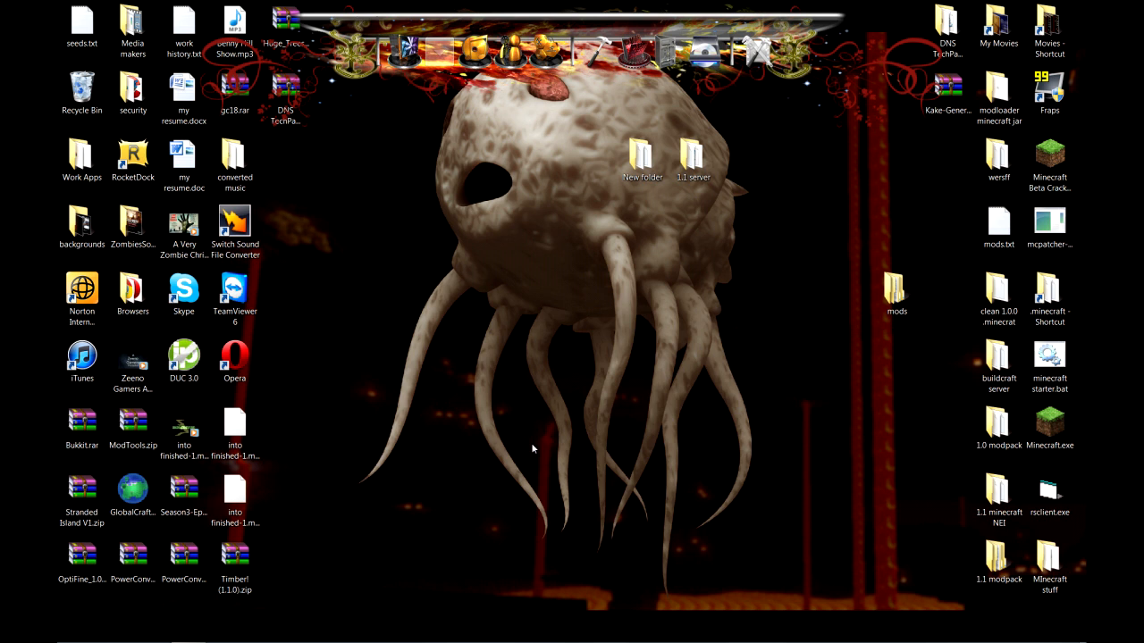
pyautogui.moveTo(658, 348)
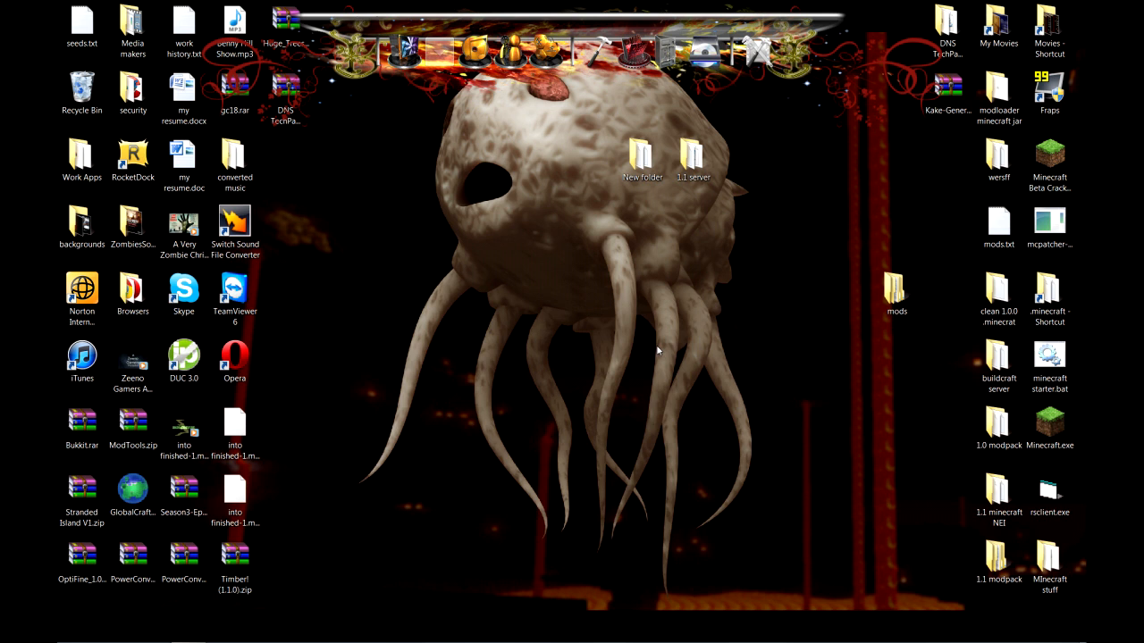
pyautogui.moveTo(640, 336)
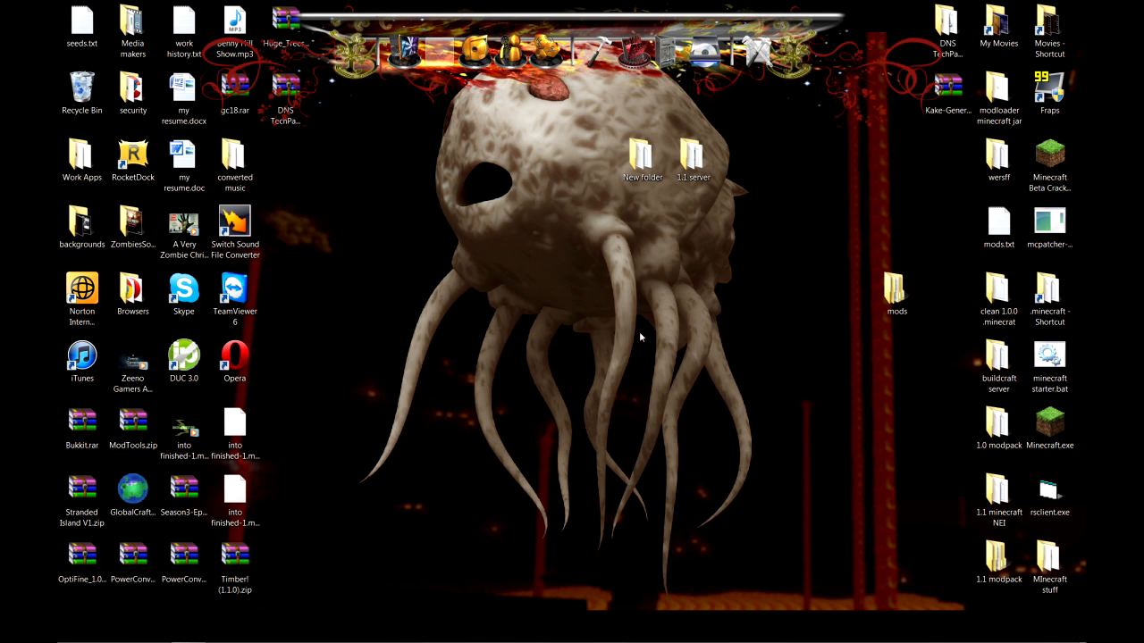
pyautogui.moveTo(883, 335)
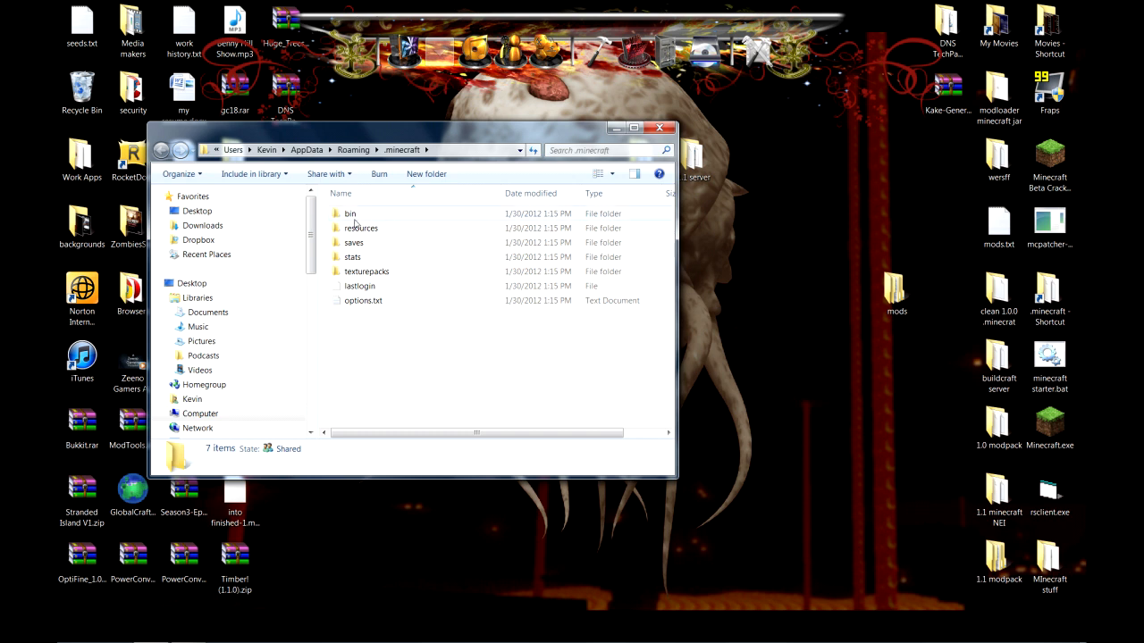
# - Enter the bin folder and bring up the Open with options for minecraft.jar
pyautogui.doubleClick(350, 214)
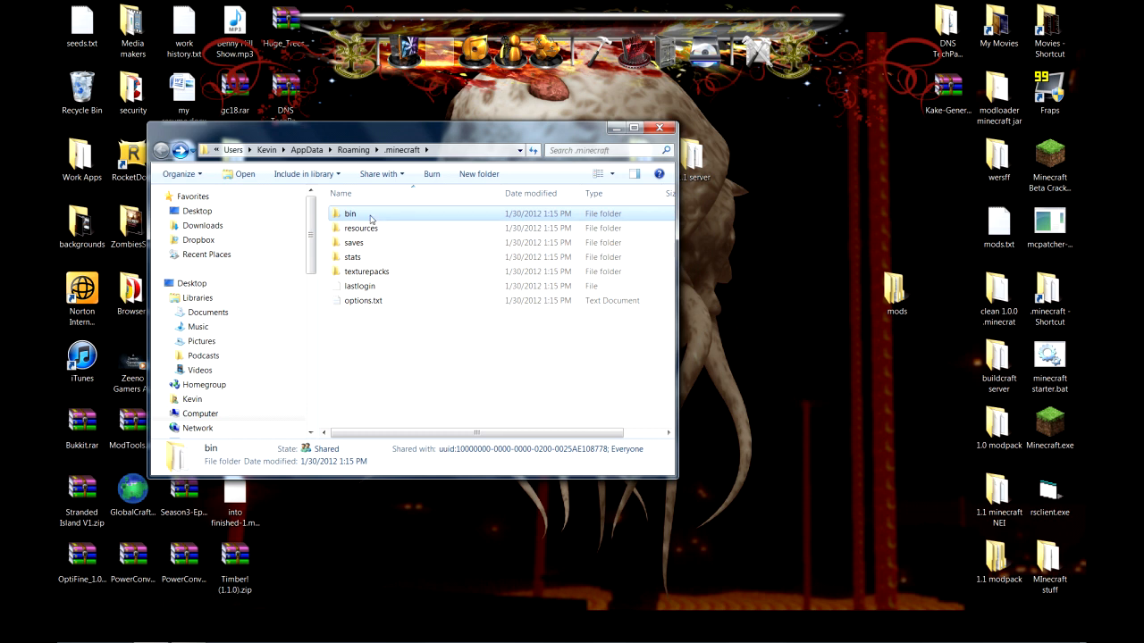
pyautogui.doubleClick(350, 215)
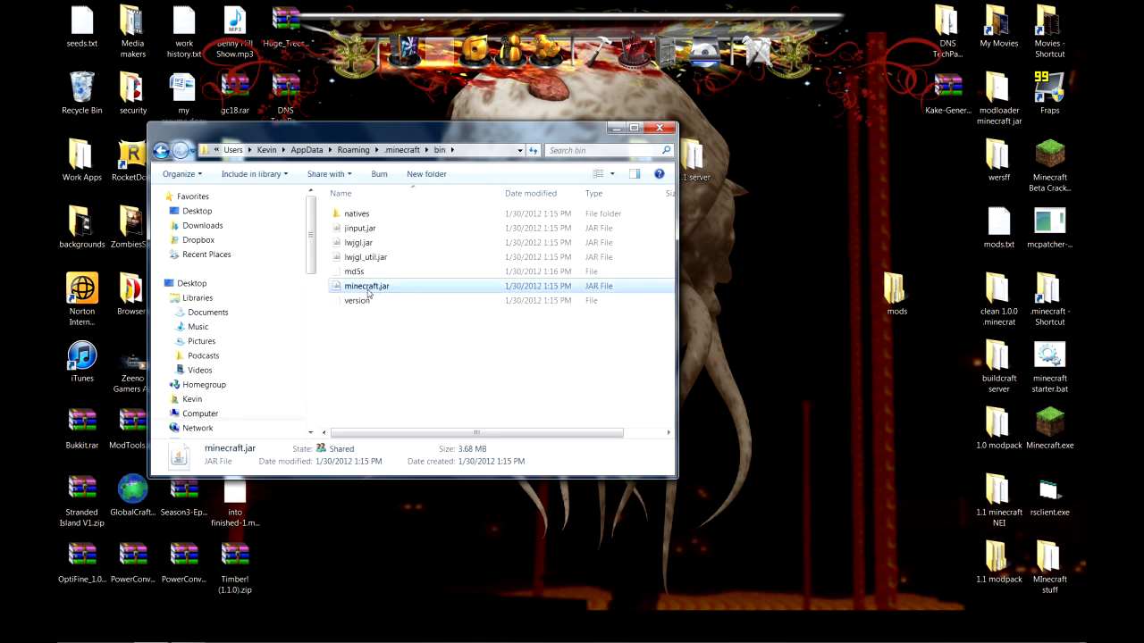
pyautogui.rightClick(366, 286)
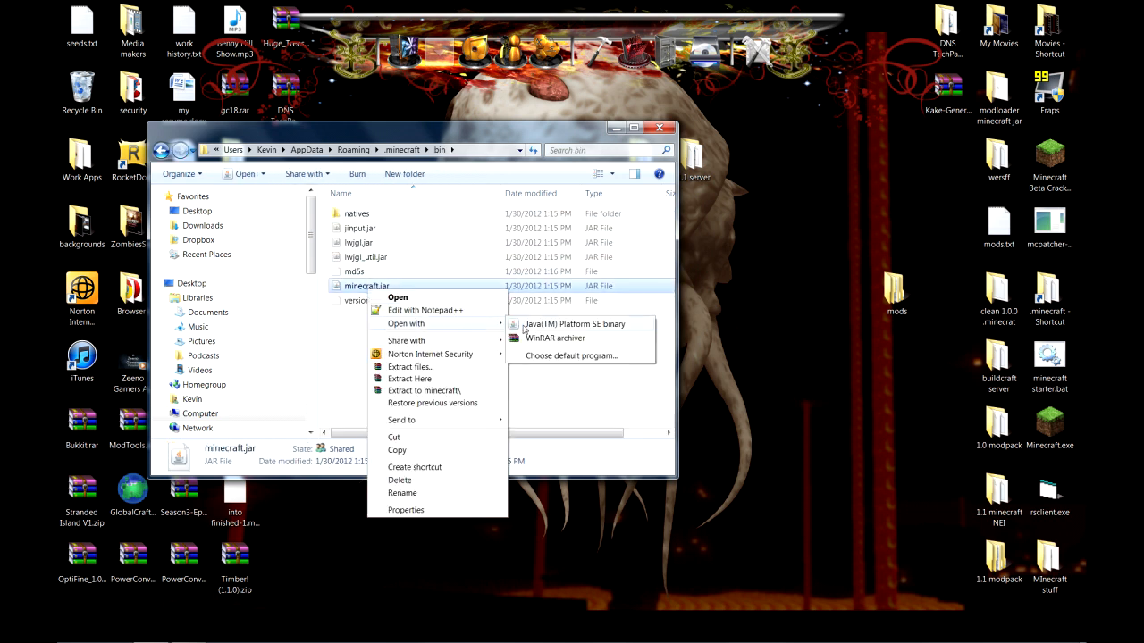
# - Open minecraft.jar in WinRAR archiver and delete its META-INF folder, confirming with Yes
pyautogui.click(554, 337)
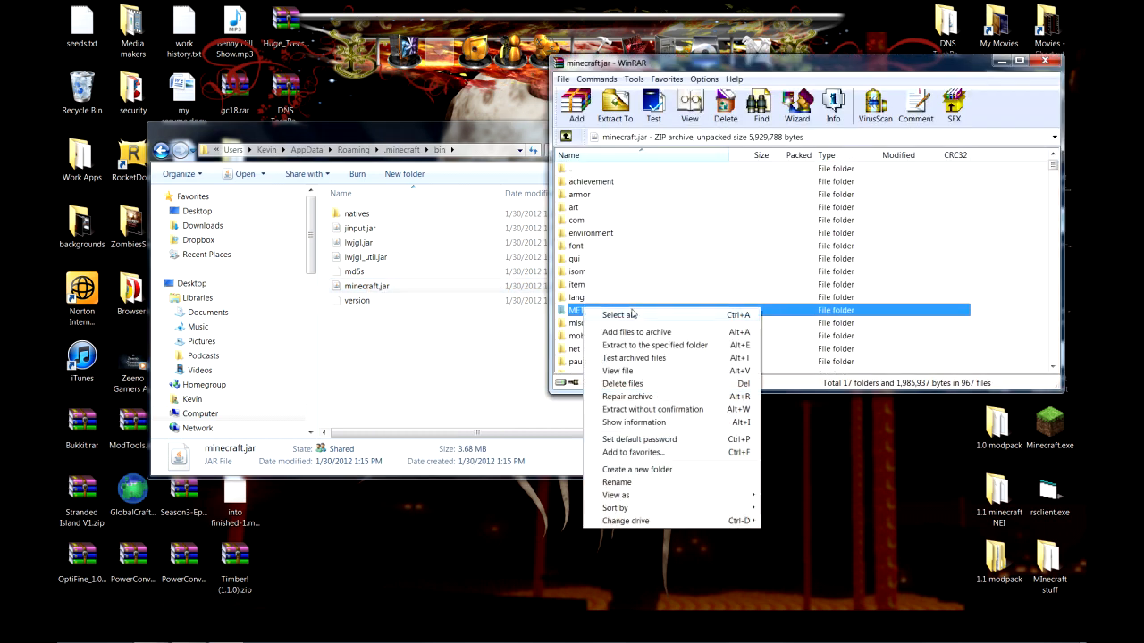
pyautogui.click(622, 382)
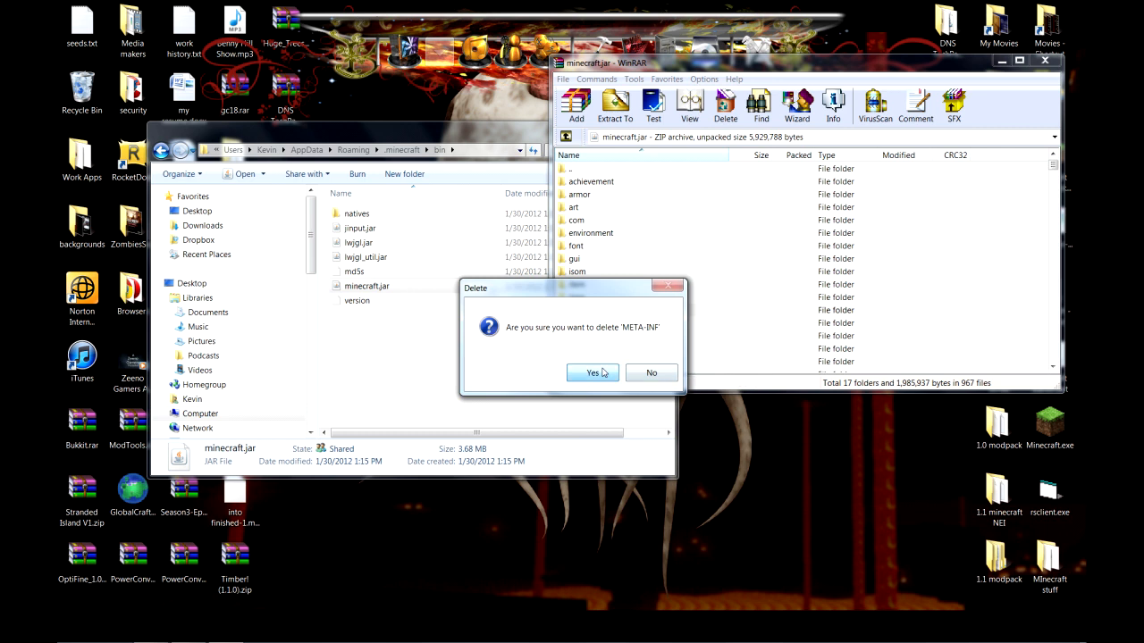
pyautogui.click(591, 373)
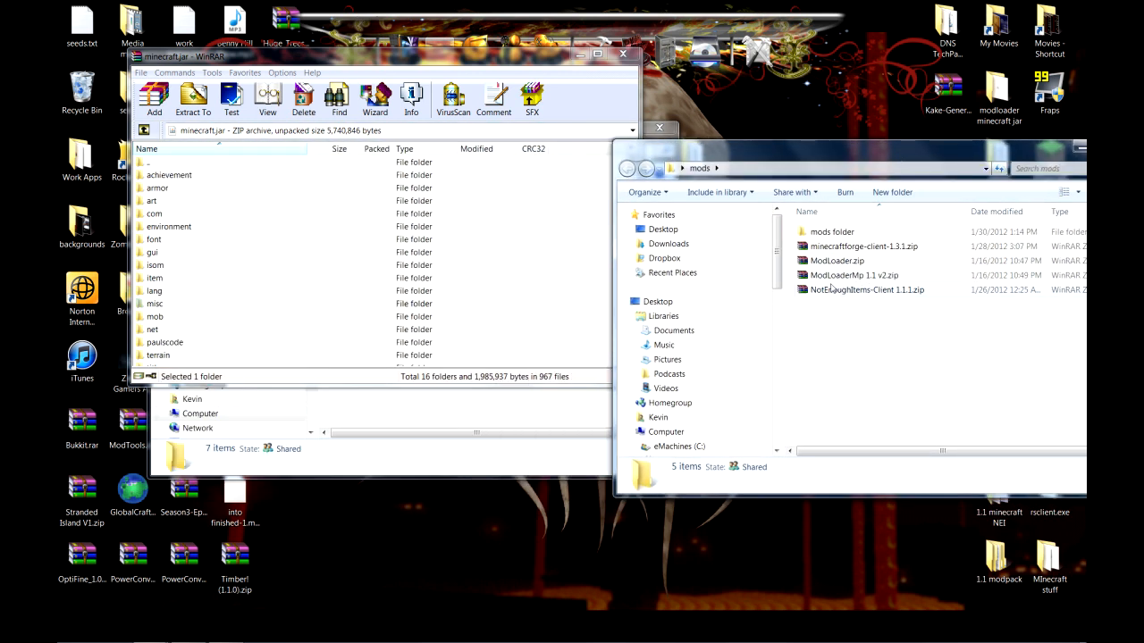
# - Add the contents of ModLoader.zip and minecraftforge-client-1.3.1.zip into minecraft.jar
pyautogui.click(837, 261)
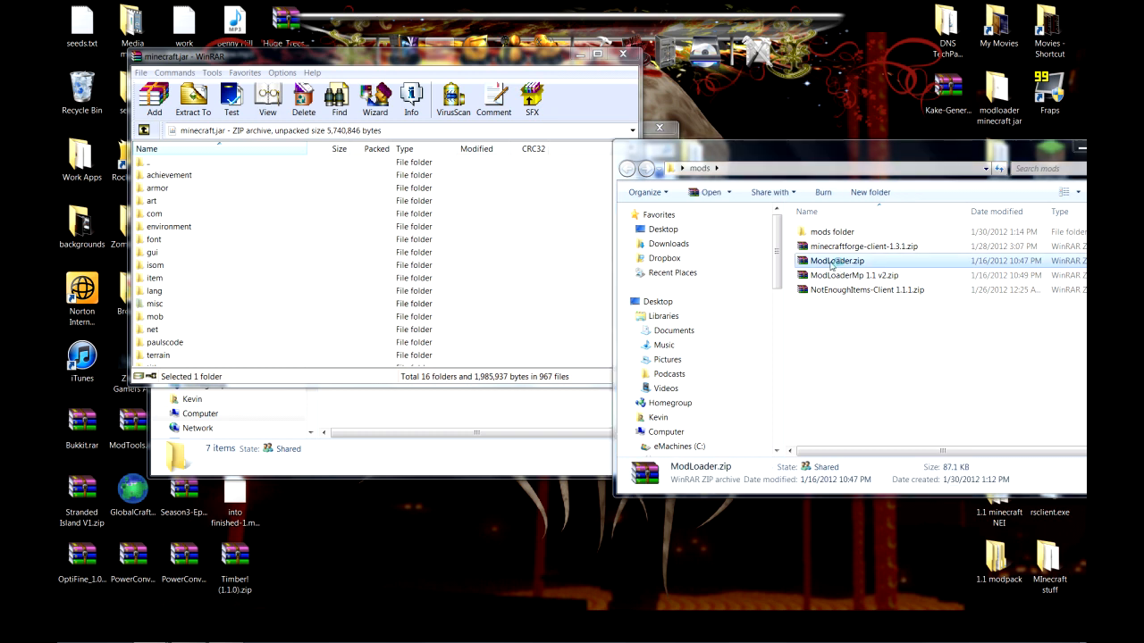
pyautogui.doubleClick(836, 261)
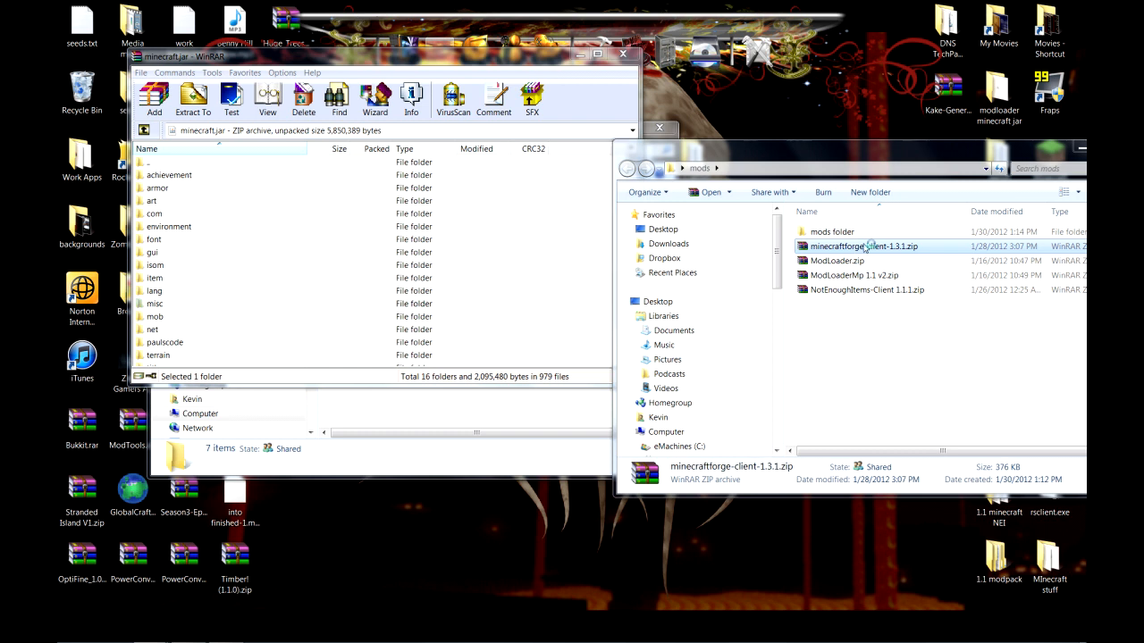
pyautogui.doubleClick(863, 246)
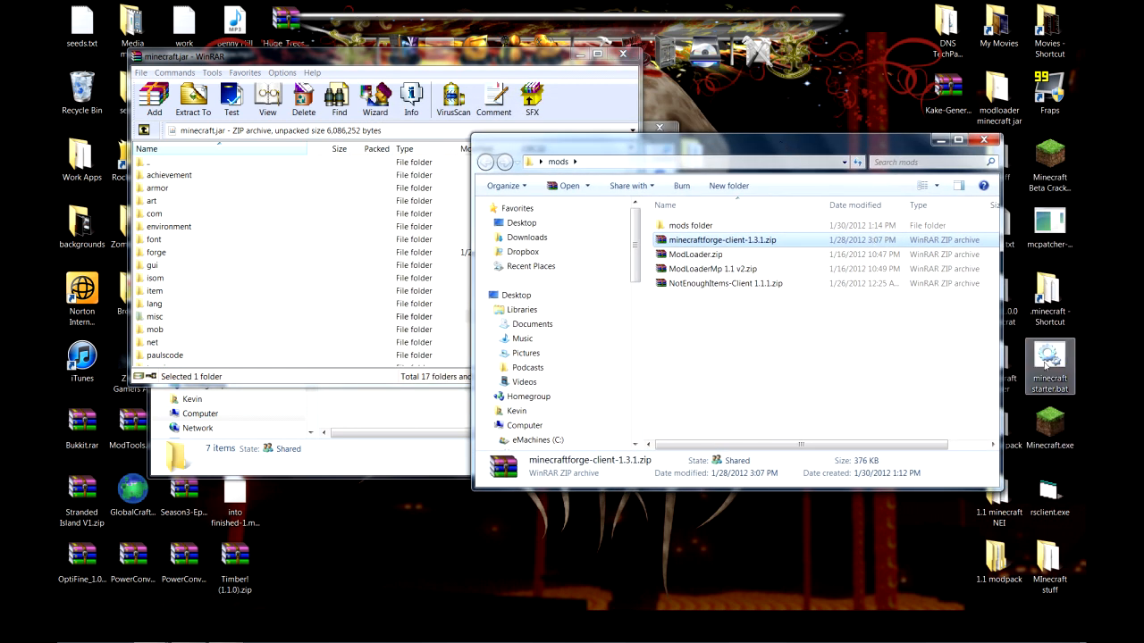
# - Run minecraft starter.bat and log in with the password entered and Remember password ticked
pyautogui.doubleClick(1049, 366)
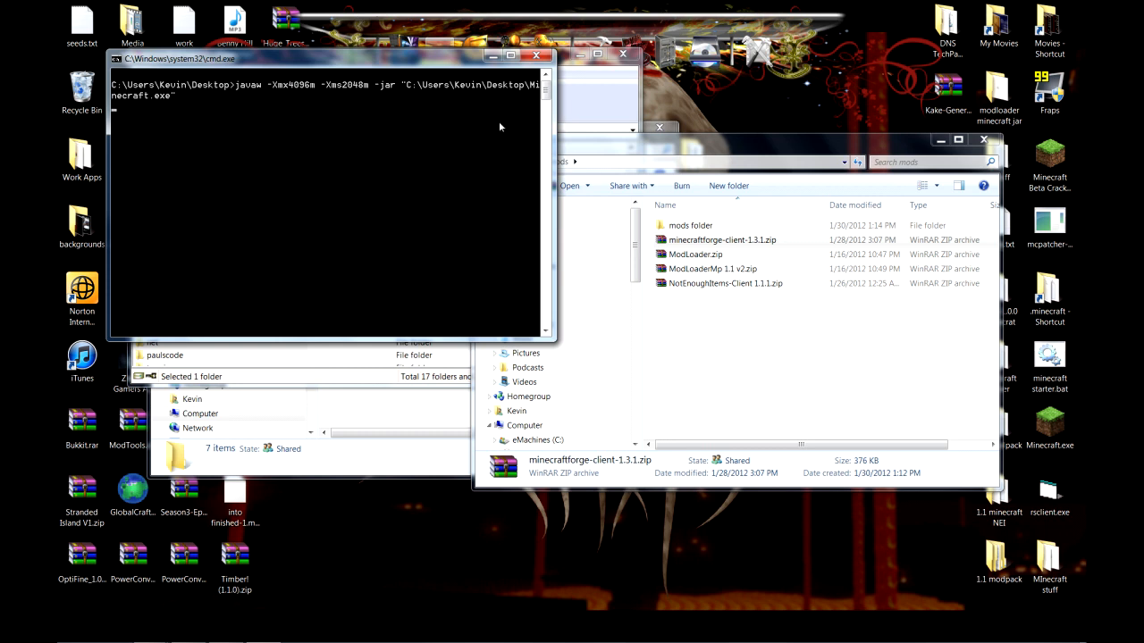
pyautogui.moveTo(311, 213)
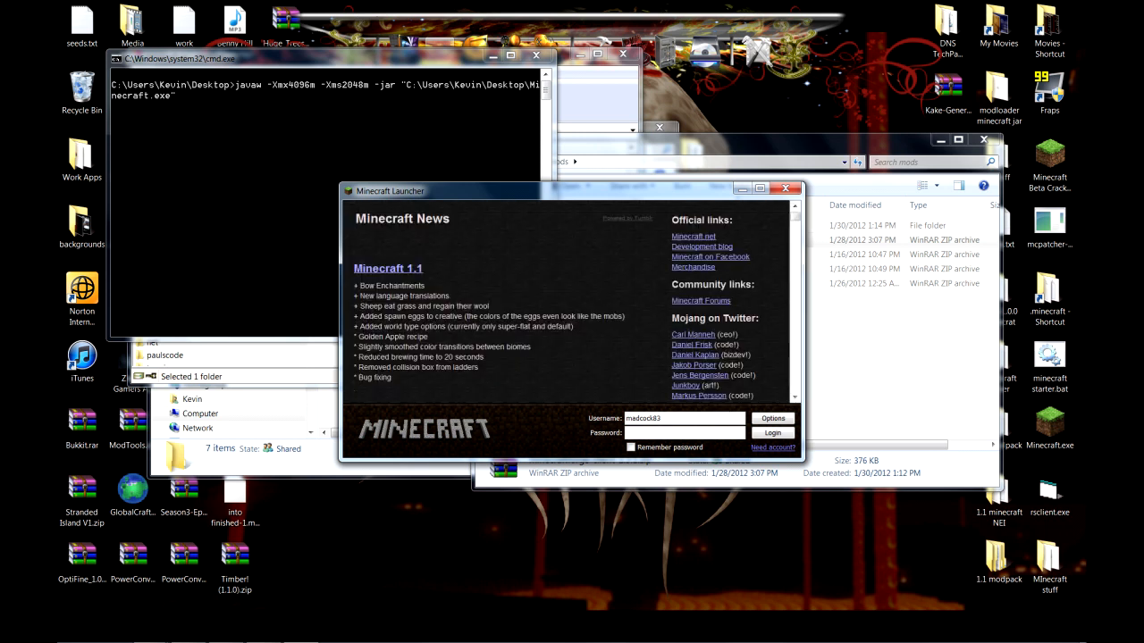
pyautogui.write('password')
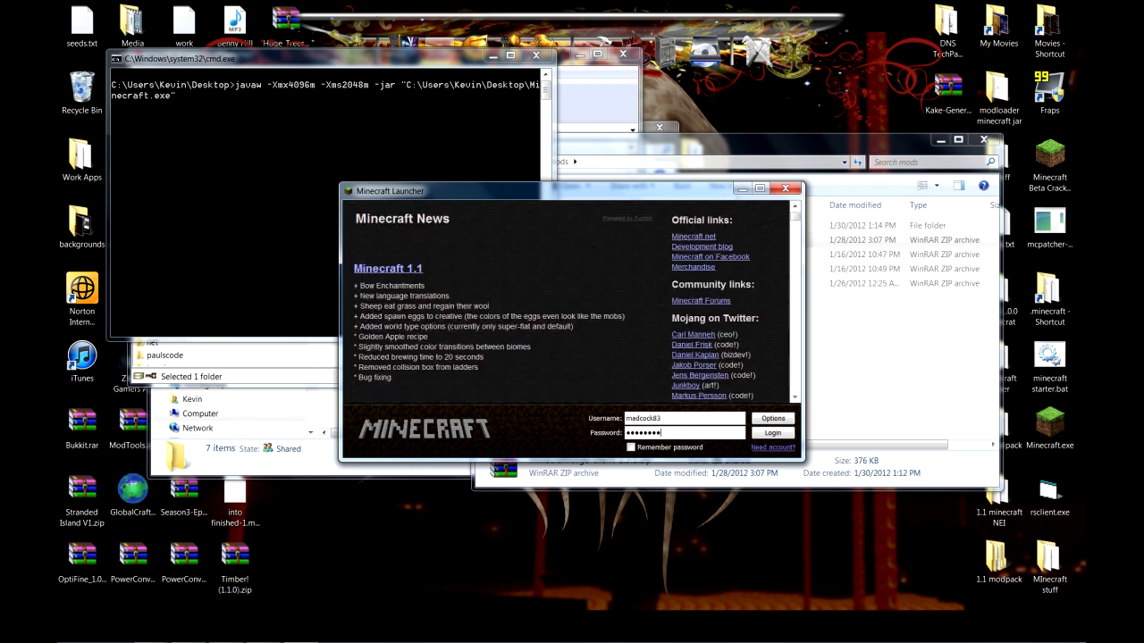
pyautogui.click(632, 447)
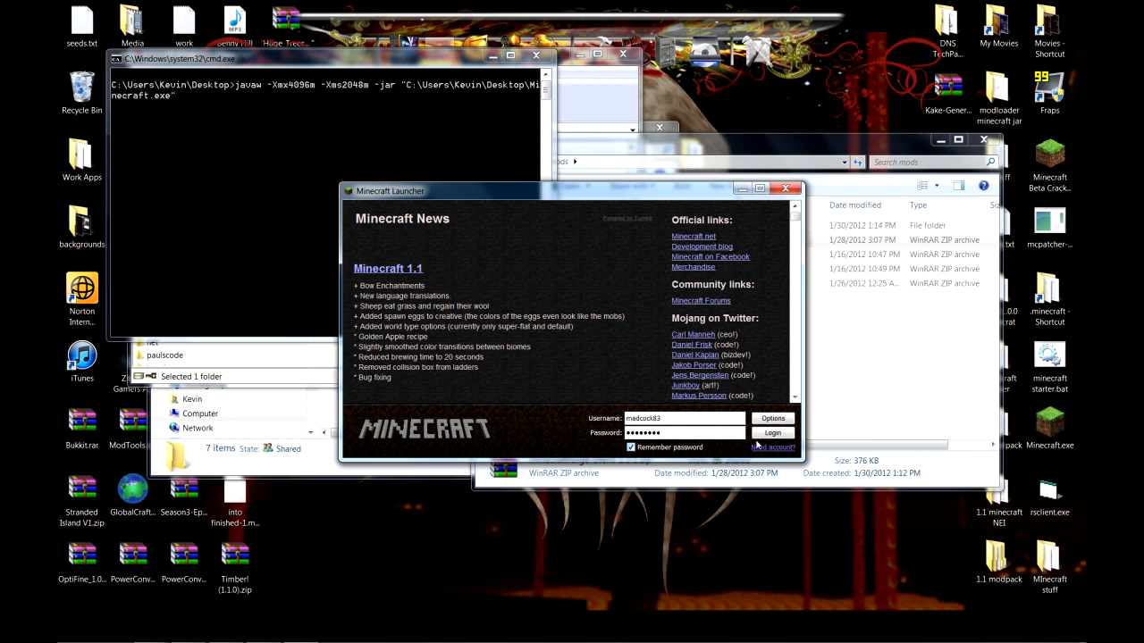
pyautogui.click(772, 432)
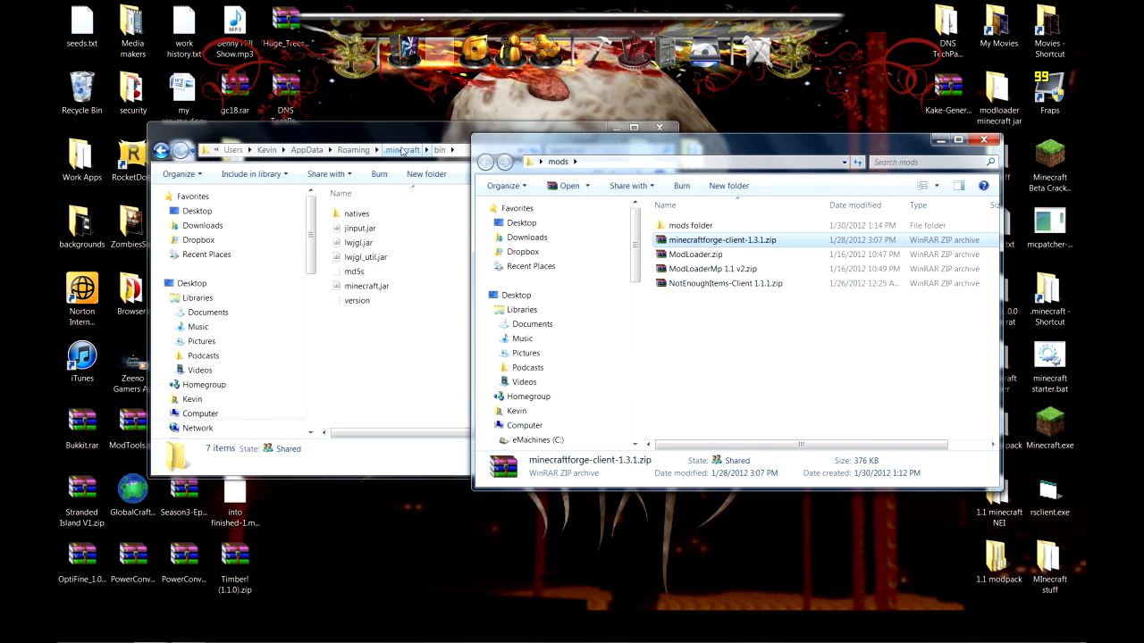
# - Go up to .minecraft and open its newly created mods folder
pyautogui.click(400, 150)
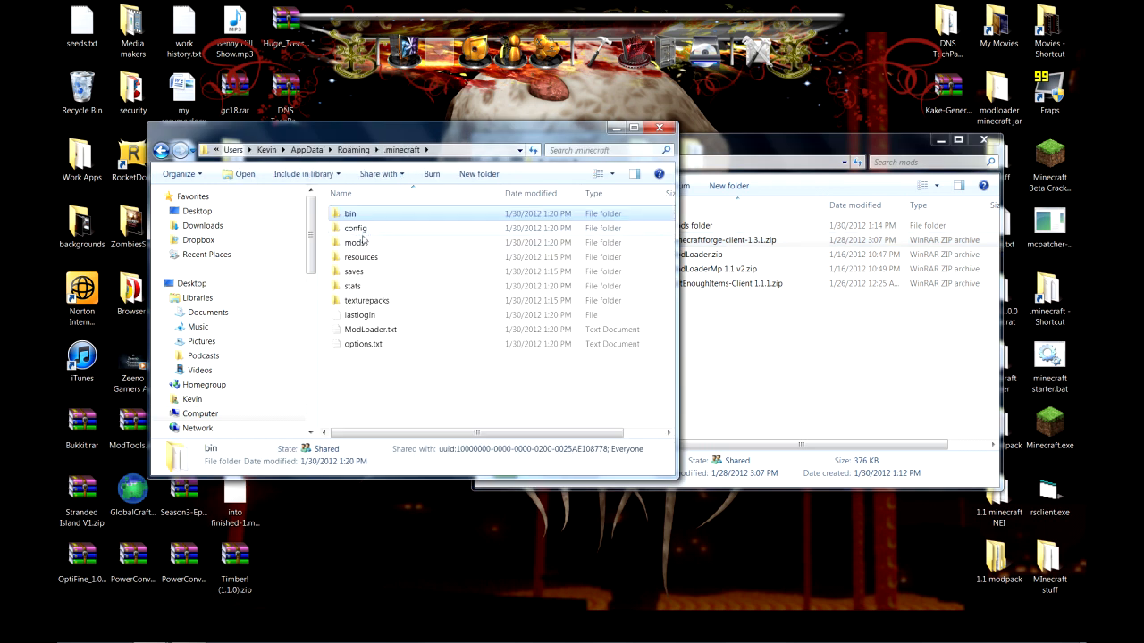
pyautogui.doubleClick(357, 243)
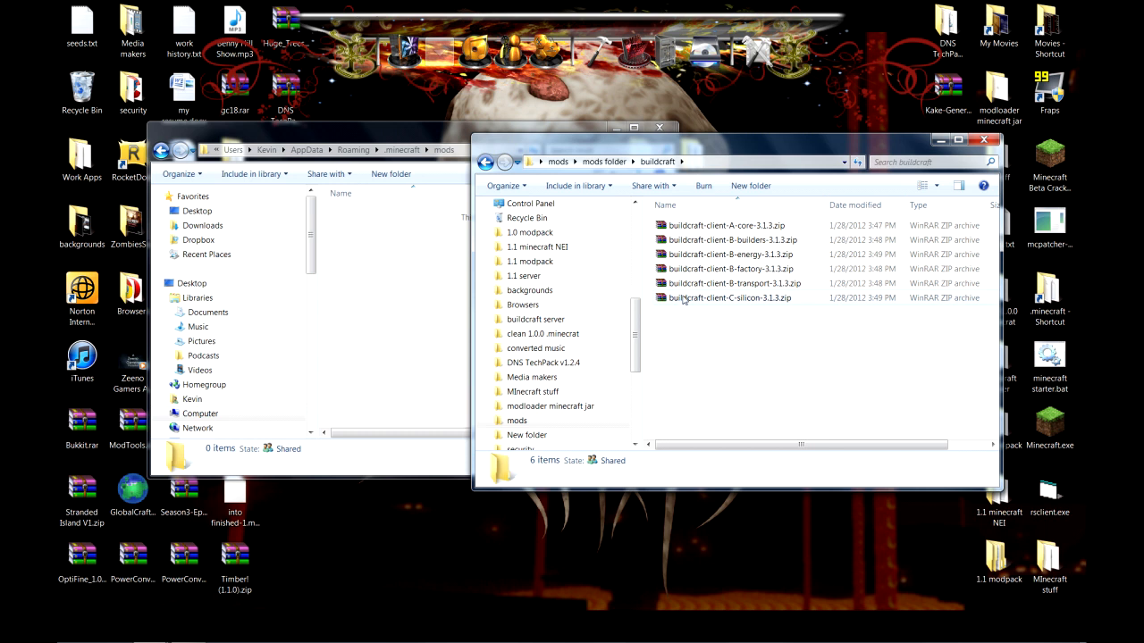
pyautogui.moveTo(729, 296)
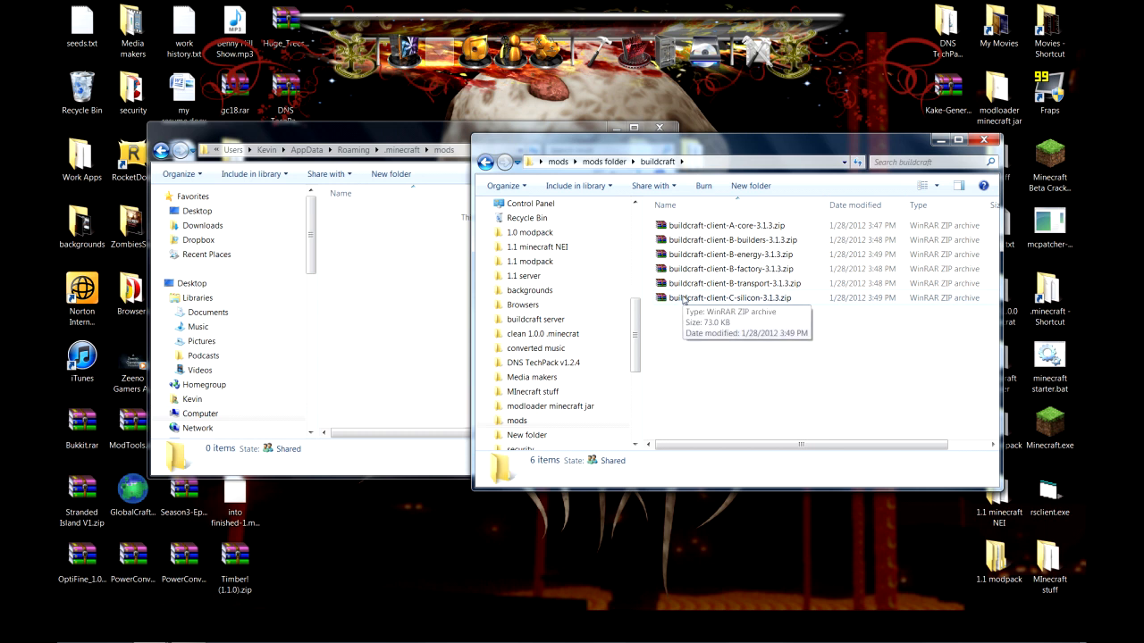
pyautogui.moveTo(714, 279)
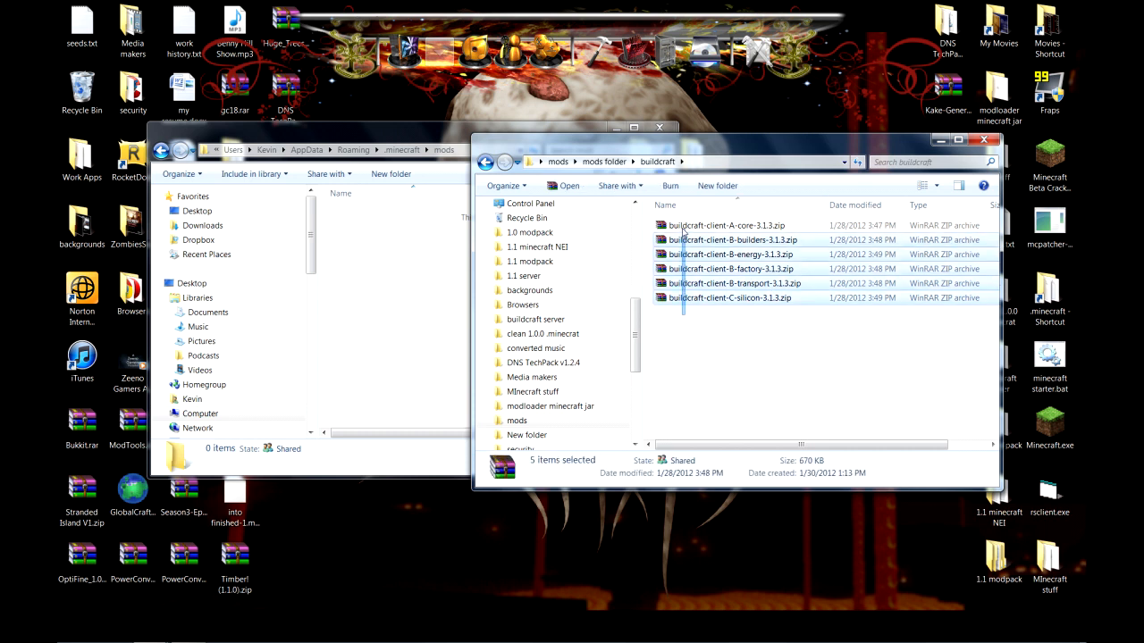
# - Copy the six buildcraft-client zips and paste them into .minecraft\mods
pyautogui.click(726, 225)
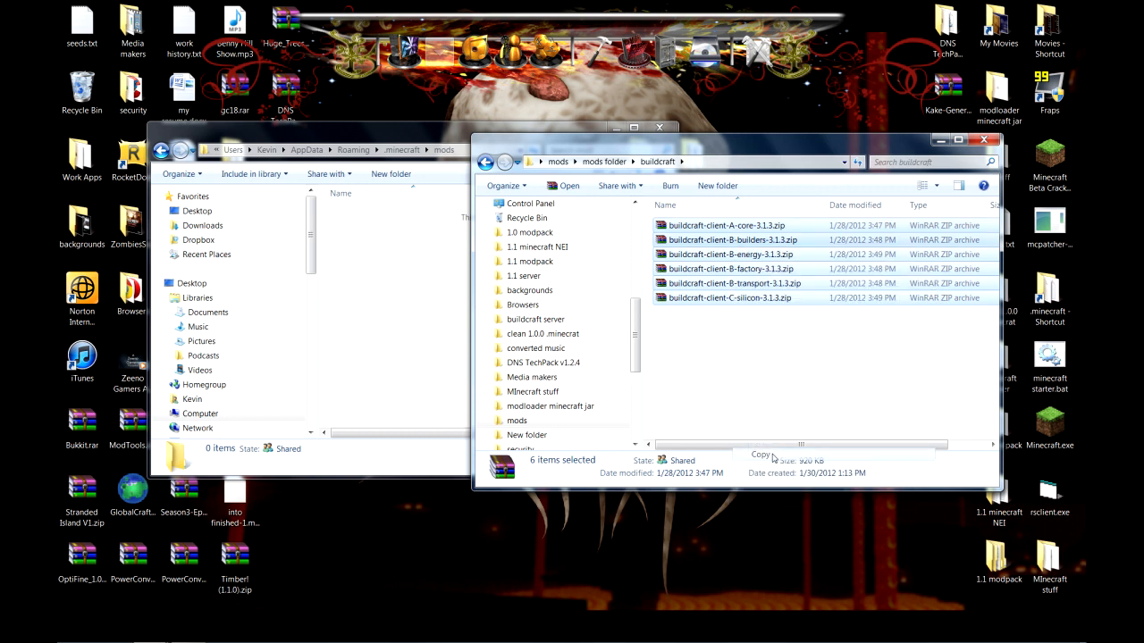
pyautogui.rightClick(412, 268)
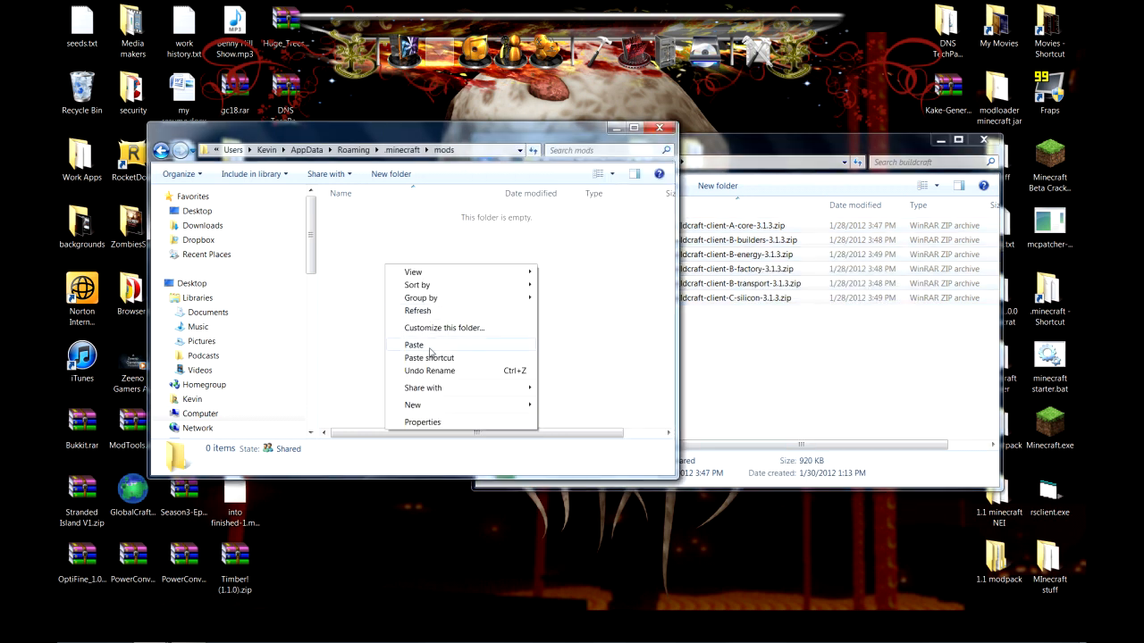
pyautogui.click(415, 345)
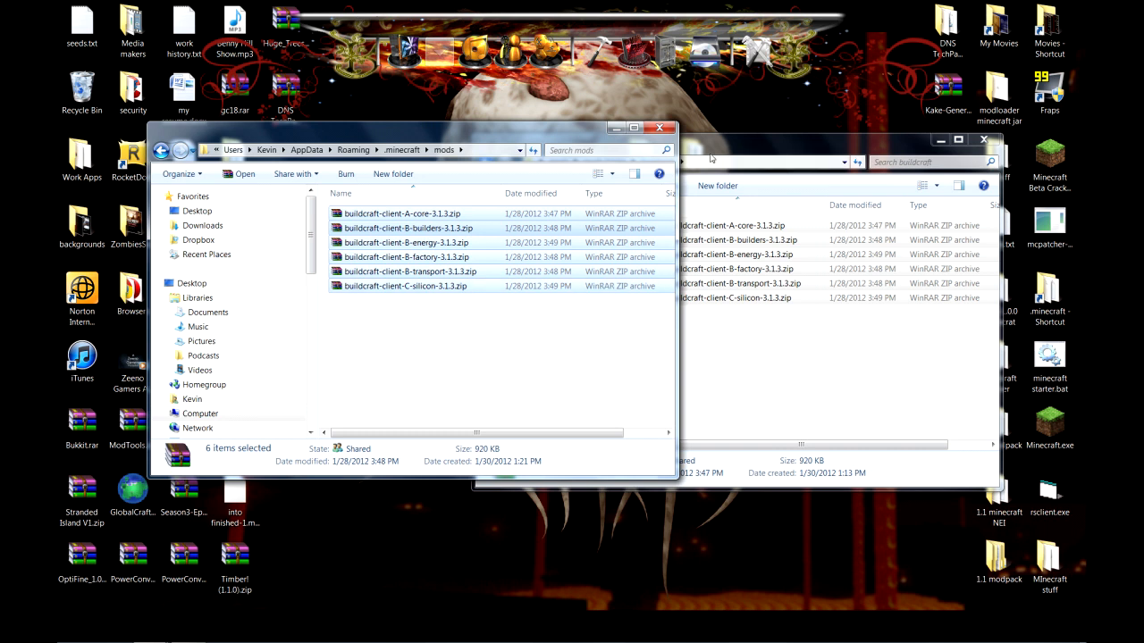
pyautogui.moveTo(586, 134)
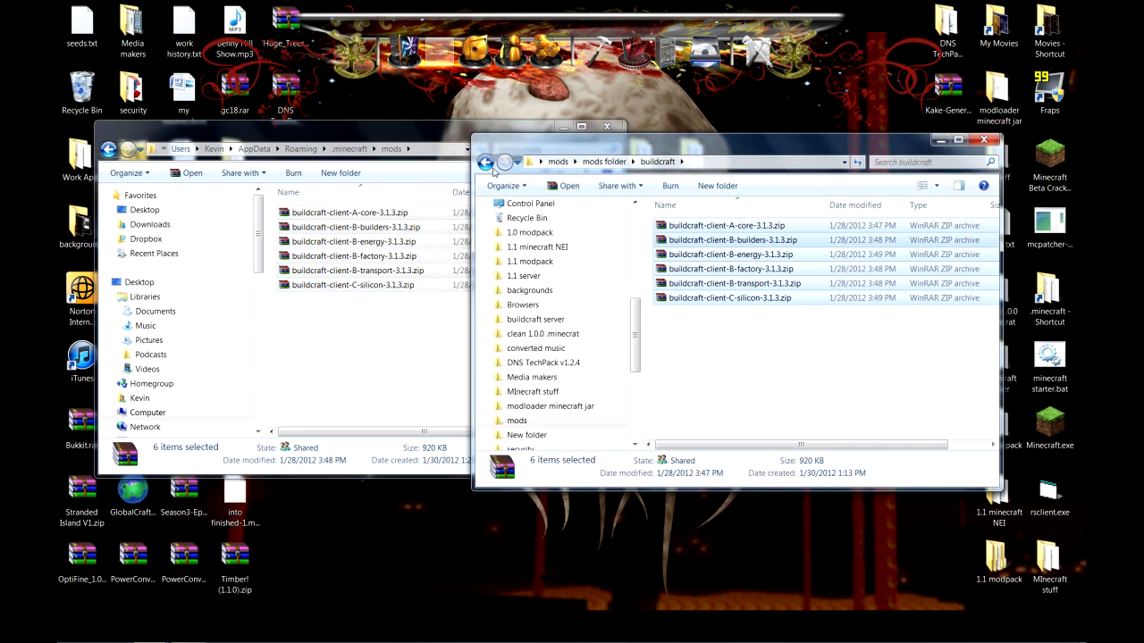
# - Copy CodeChickenCore-Client 0.4.1.zip into .minecraft\mods, then return to .minecraft
pyautogui.click(486, 161)
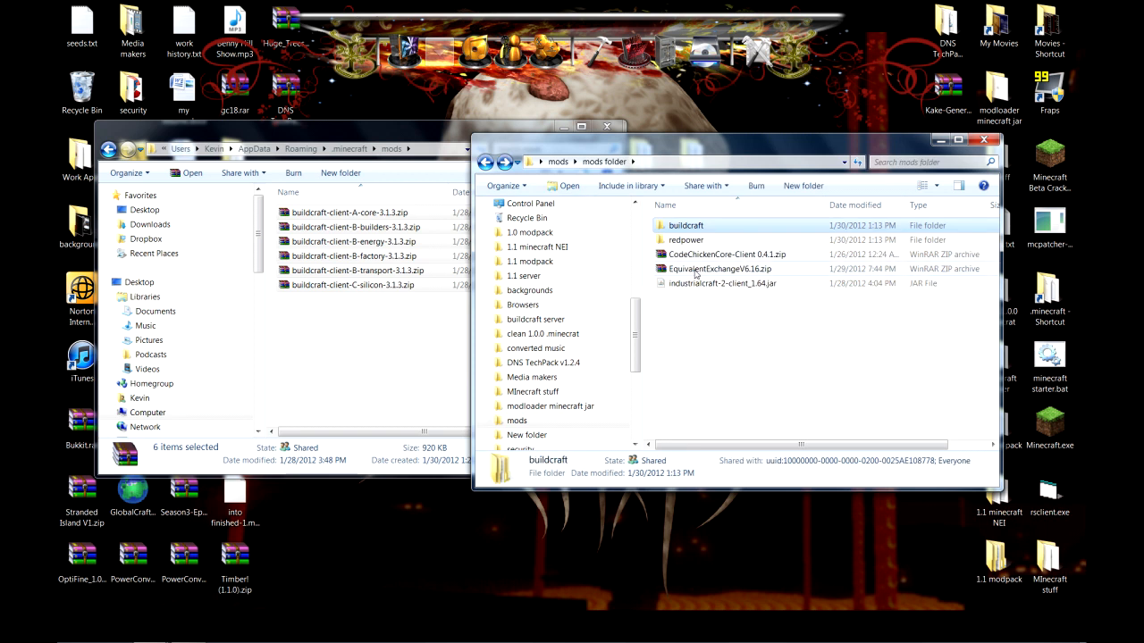
pyautogui.rightClick(706, 254)
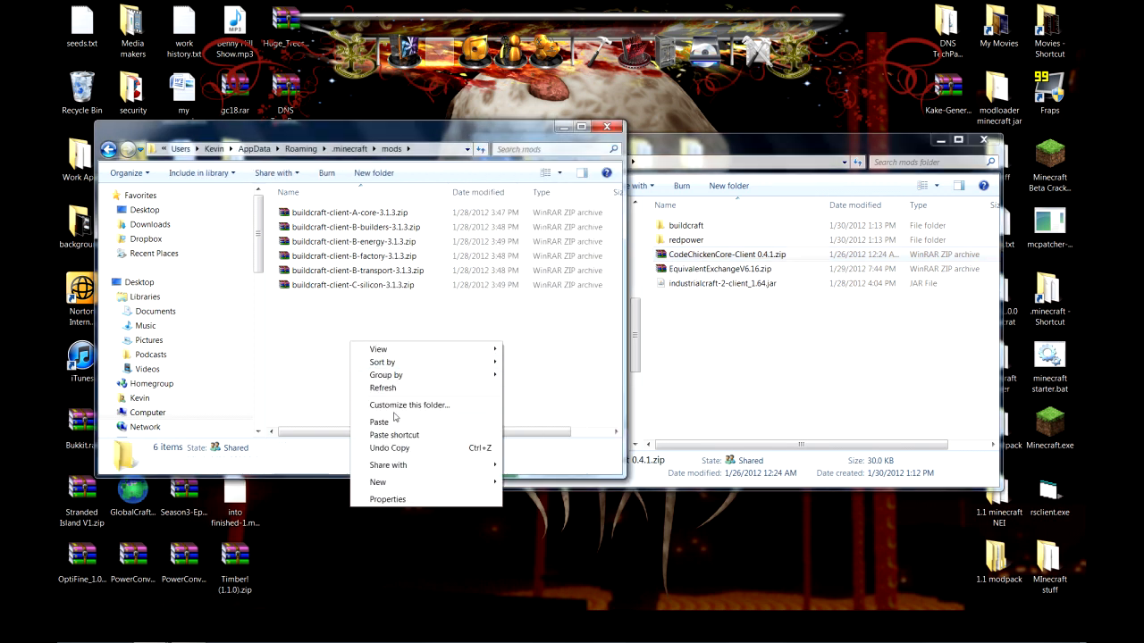
pyautogui.click(379, 422)
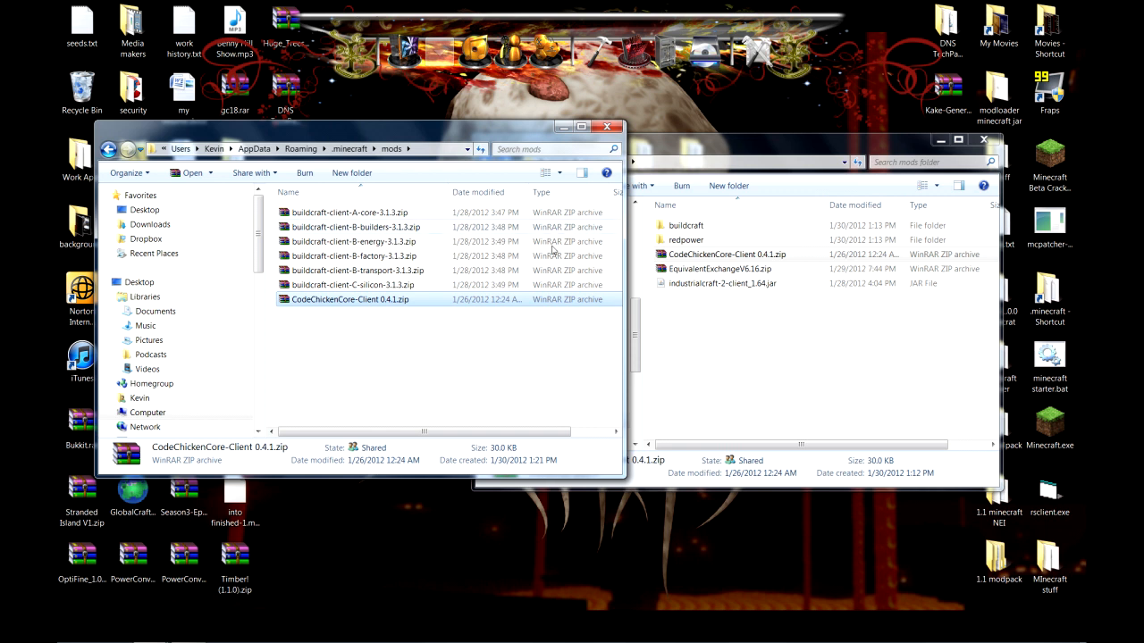
pyautogui.moveTo(697, 243)
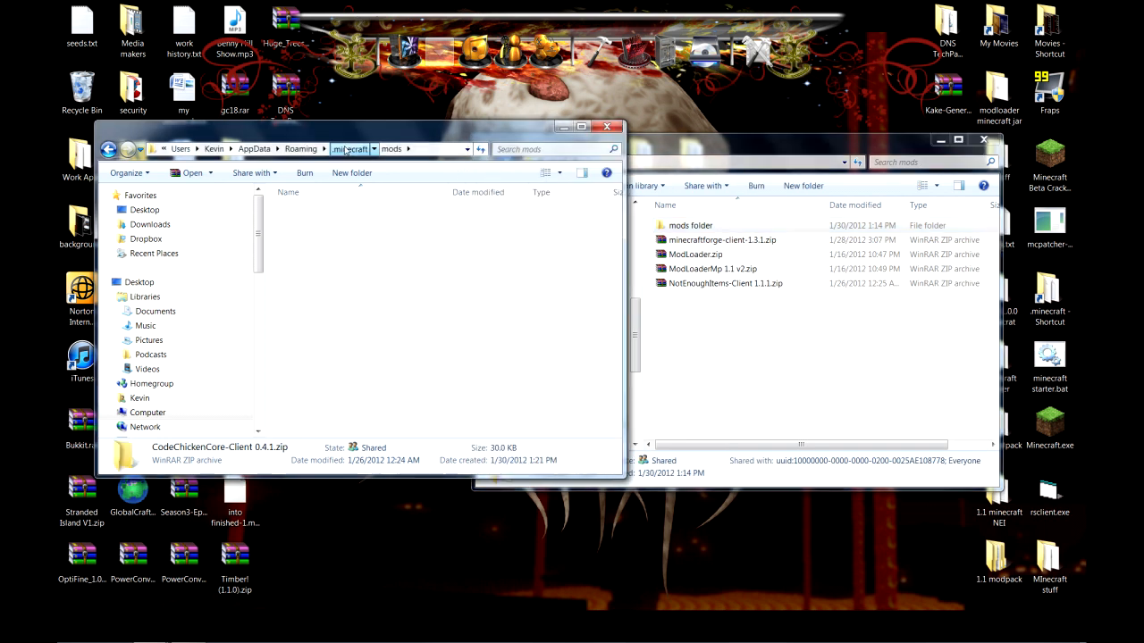
pyautogui.click(350, 148)
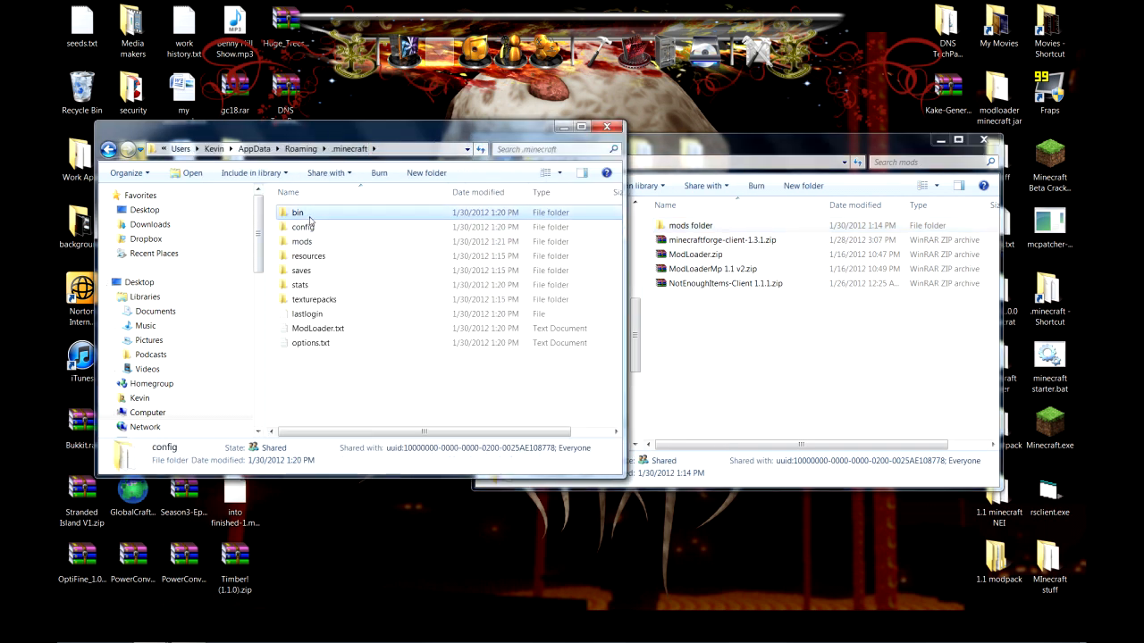
# - Open minecraft.jar in WinRAR alongside the NotEnoughItems-Client 1.1.1 archive
pyautogui.rightClick(304, 285)
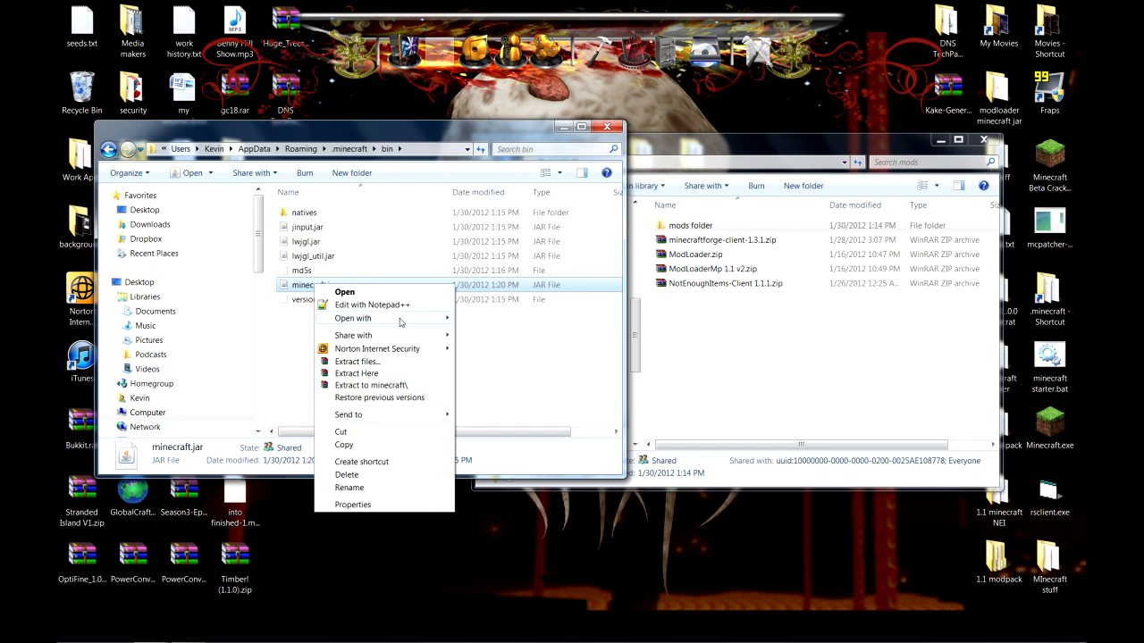
pyautogui.click(576, 307)
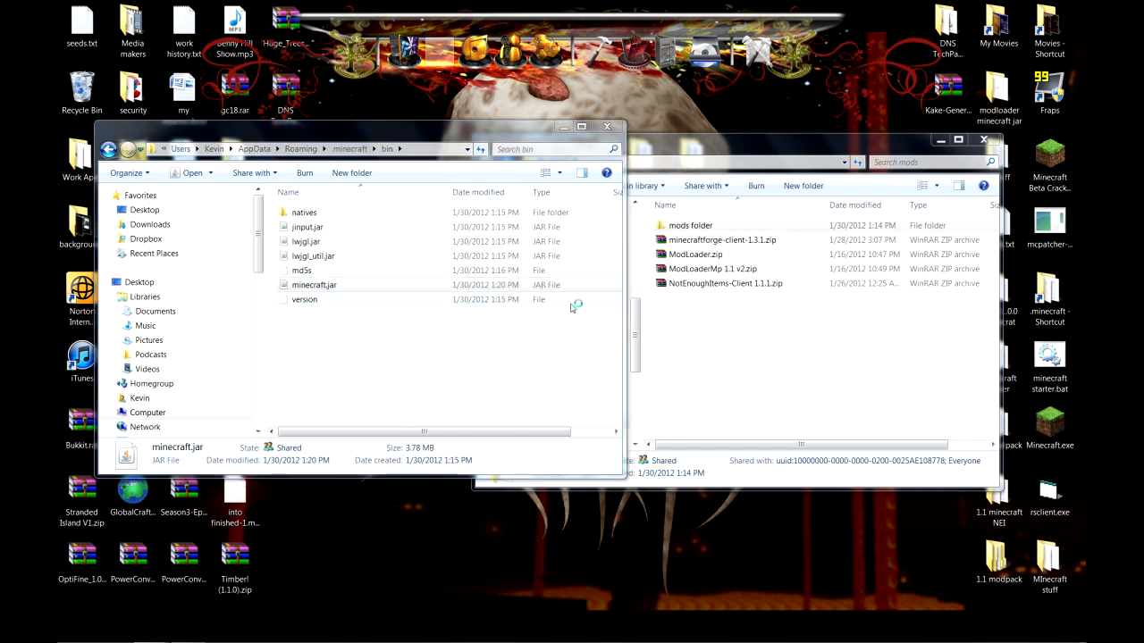
pyautogui.doubleClick(315, 284)
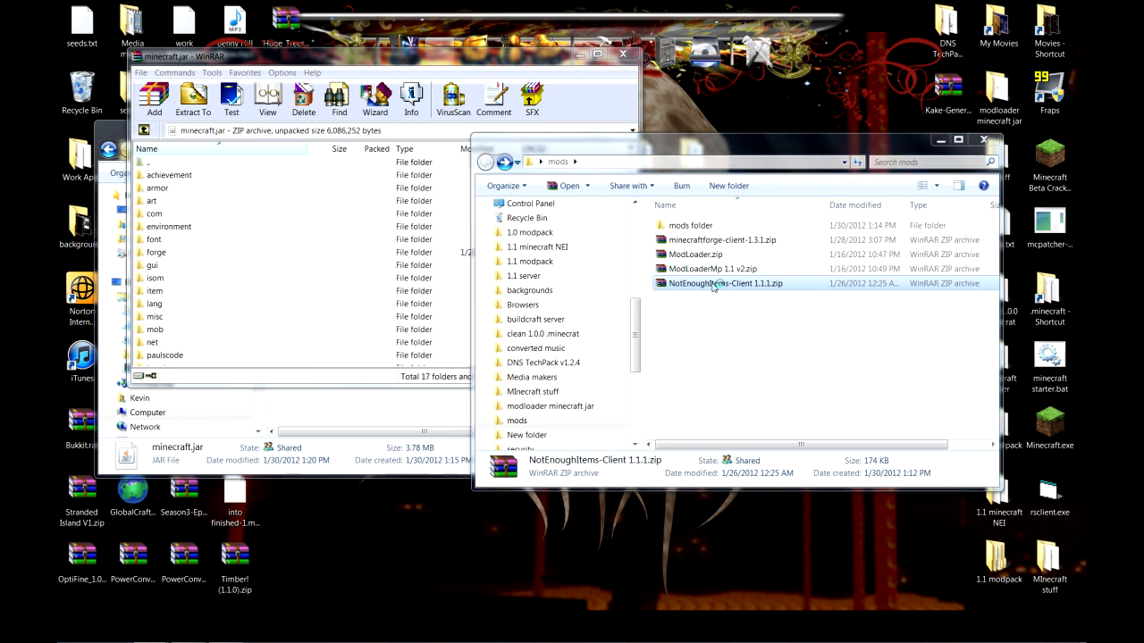
pyautogui.doubleClick(724, 282)
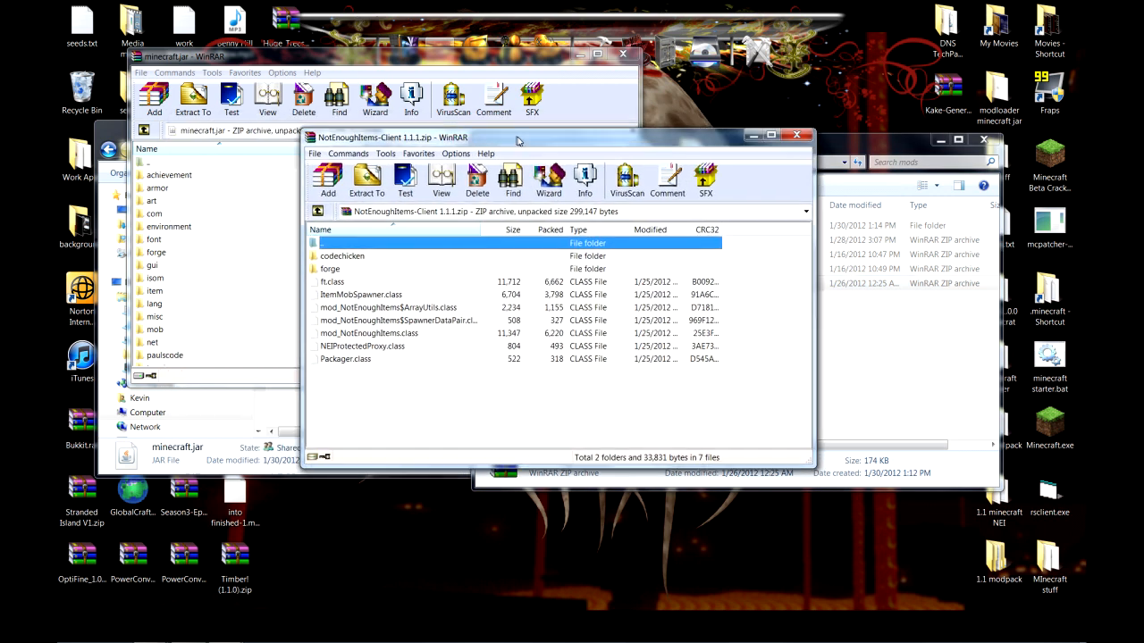
# - Select all NotEnoughItems files, add them into minecraft.jar, and close the mods folder window
pyautogui.press('ctrl+a')
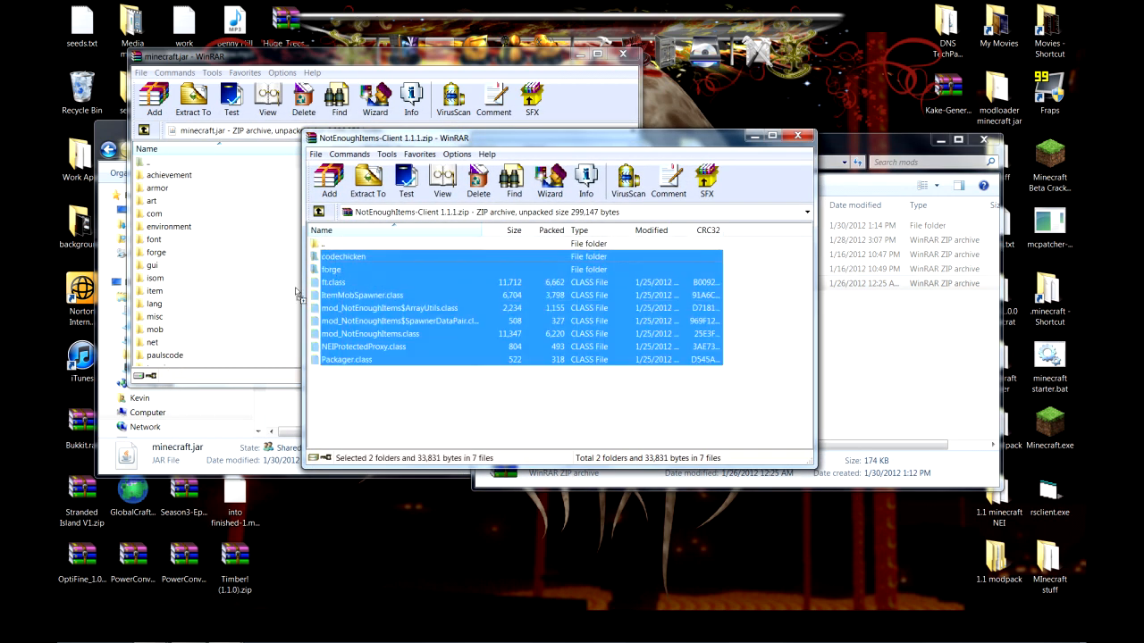
pyautogui.click(154, 97)
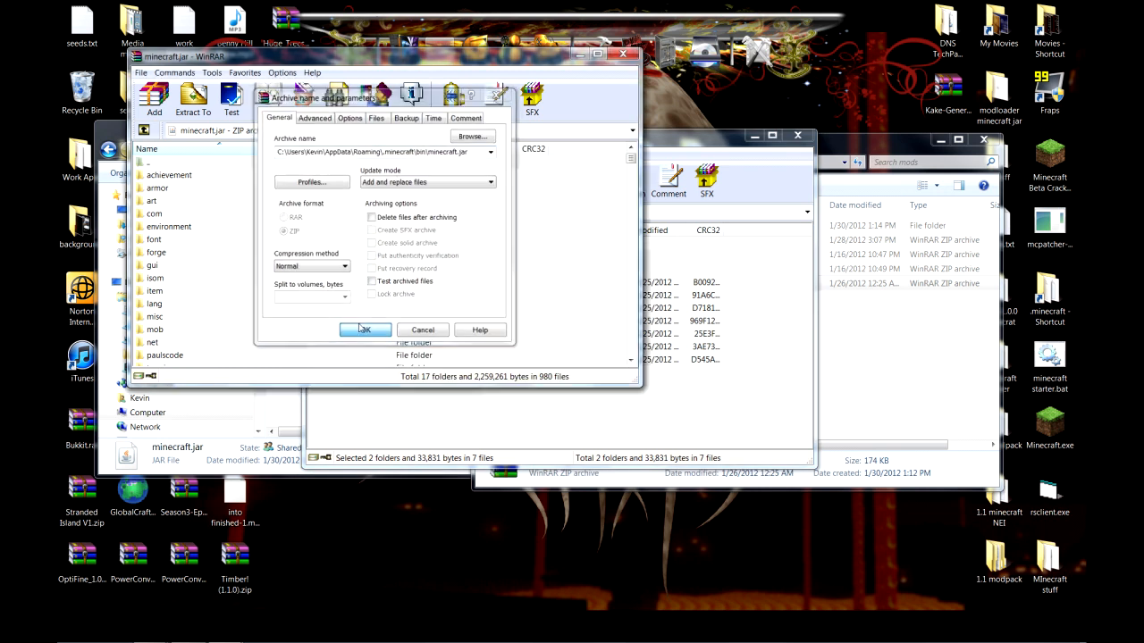
pyautogui.click(365, 328)
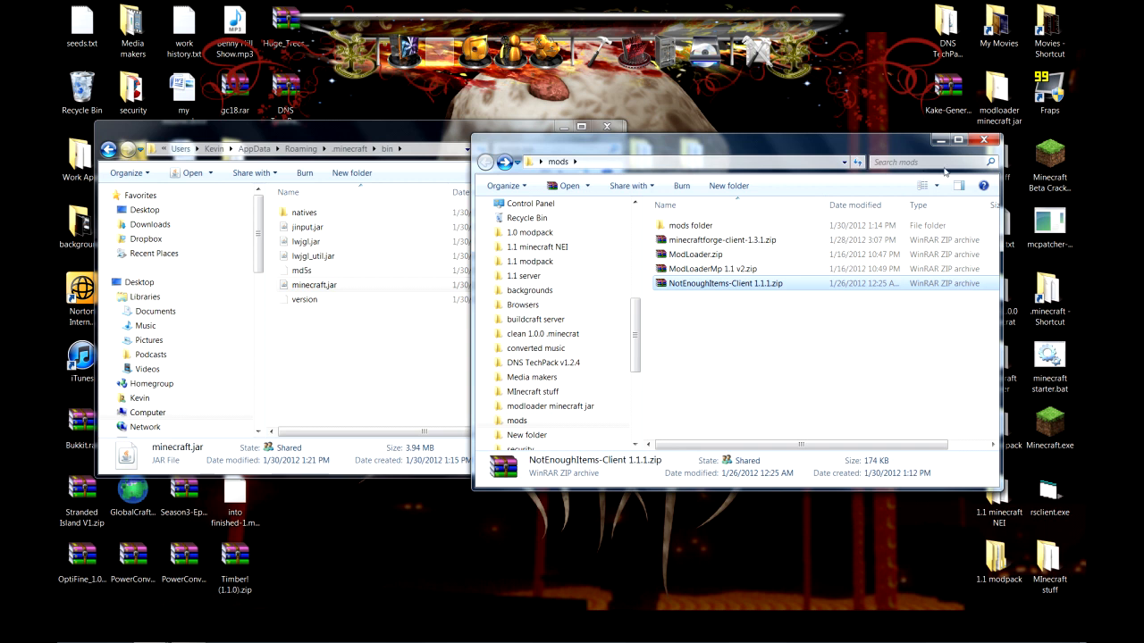
pyautogui.click(984, 139)
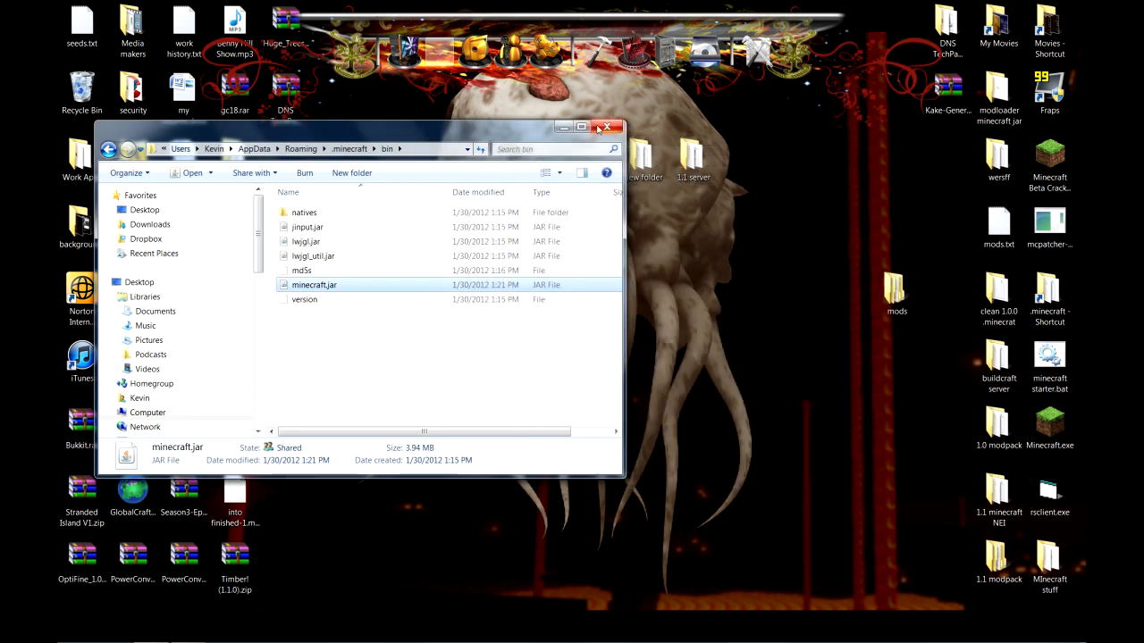
# - Launch Minecraft and play the single-player world 'test world'
pyautogui.doubleClick(314, 284)
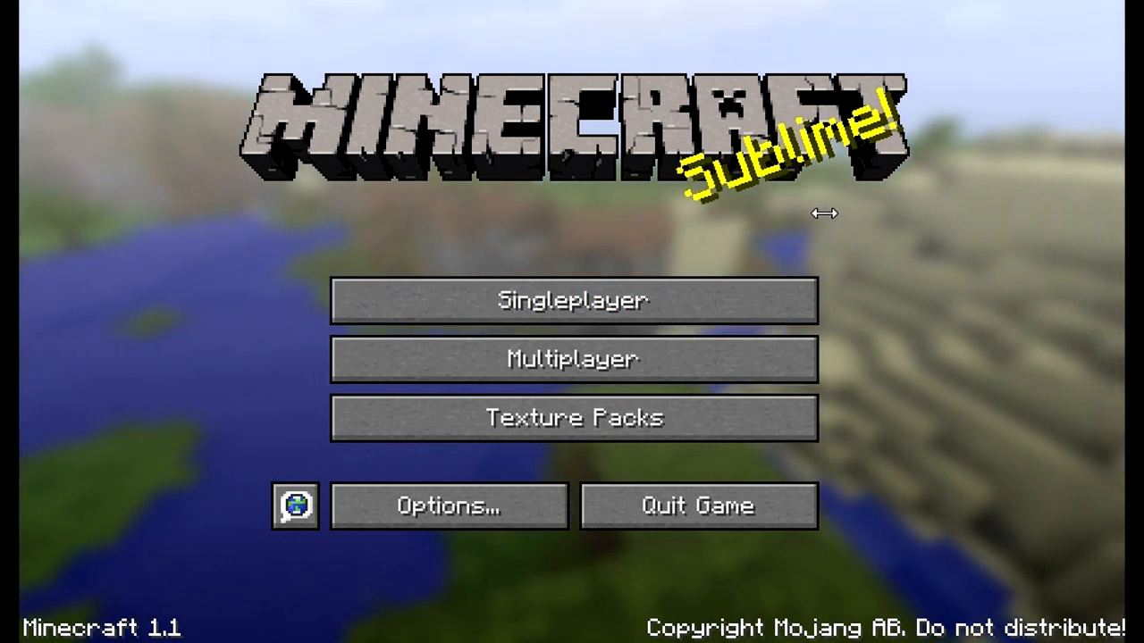
pyautogui.click(572, 300)
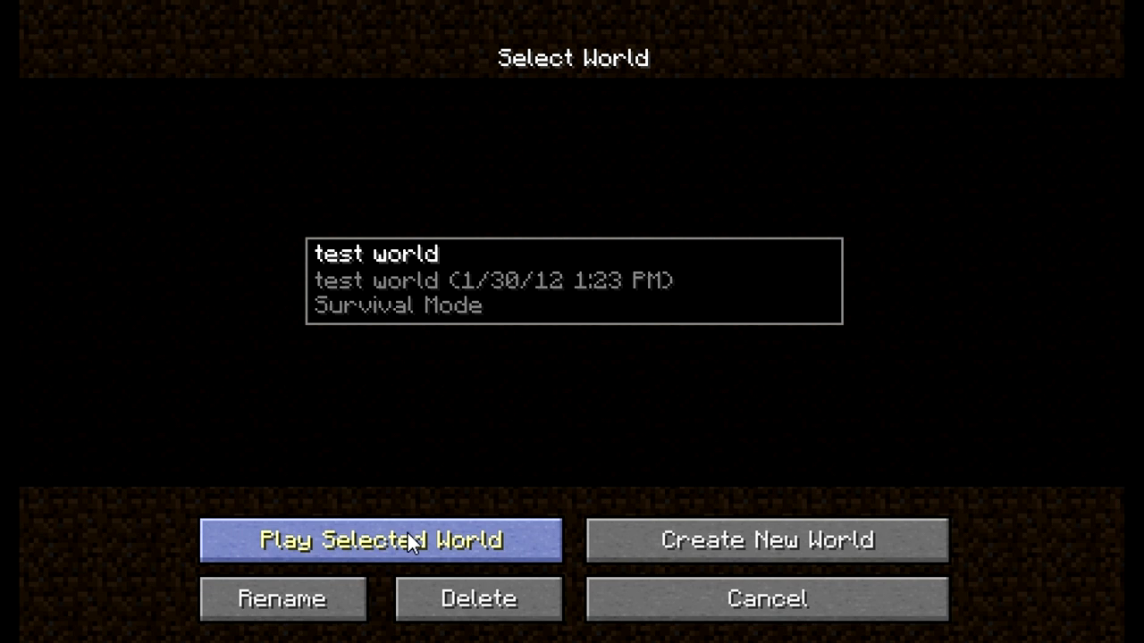
pyautogui.click(380, 540)
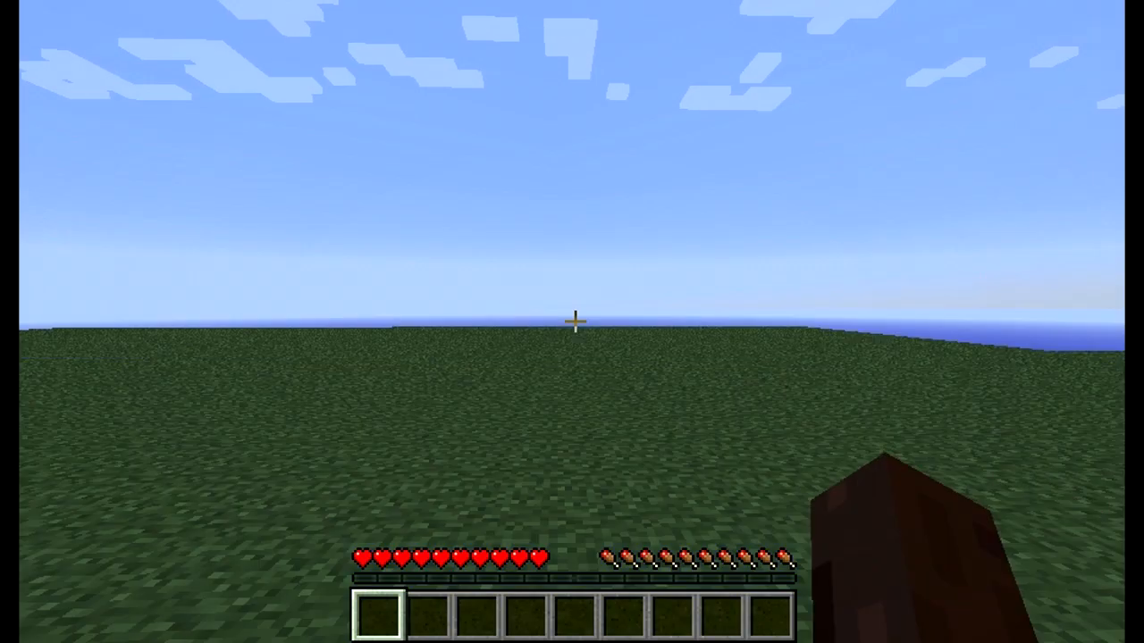
# - Open the inventory and page the NEI item panel forward to page 3 of 6
pyautogui.press('e')
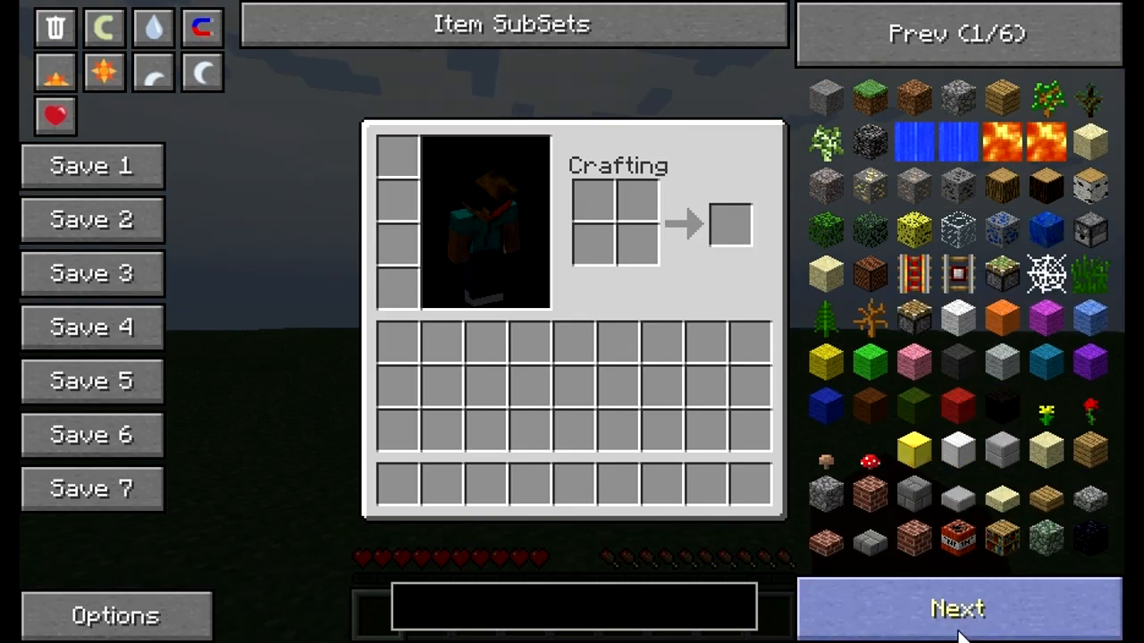
pyautogui.click(956, 608)
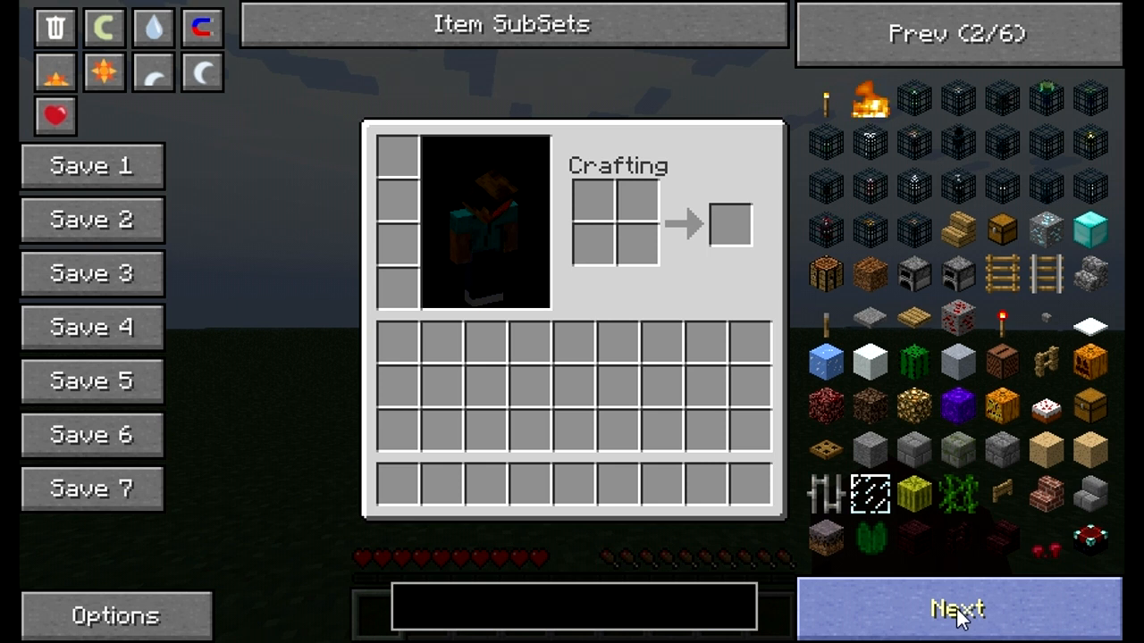
pyautogui.click(954, 607)
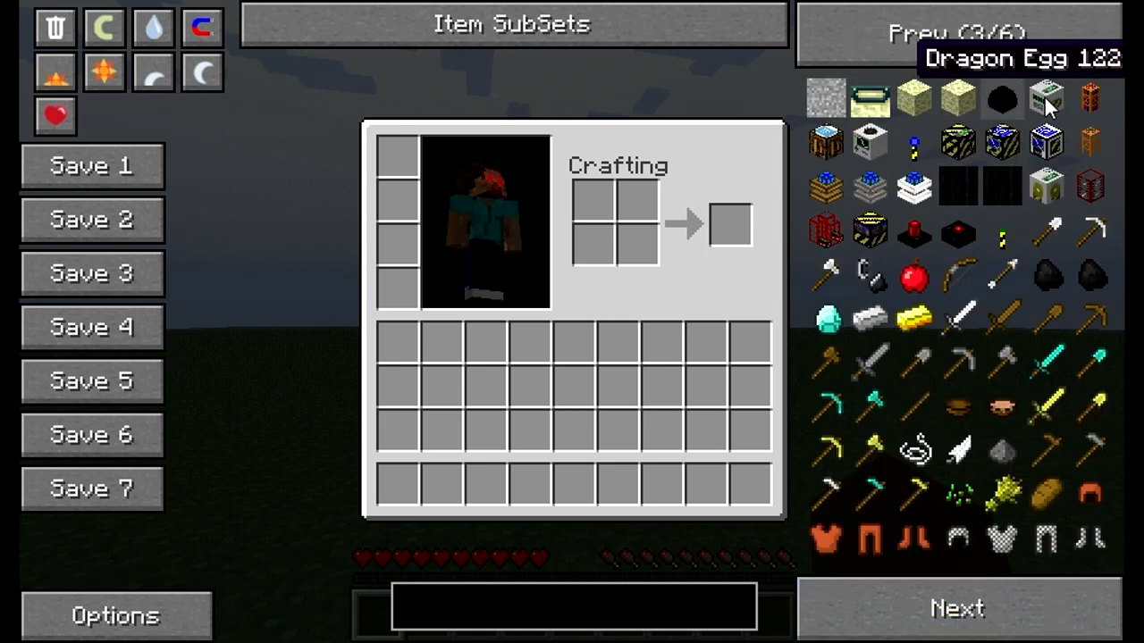
pyautogui.moveTo(956, 98)
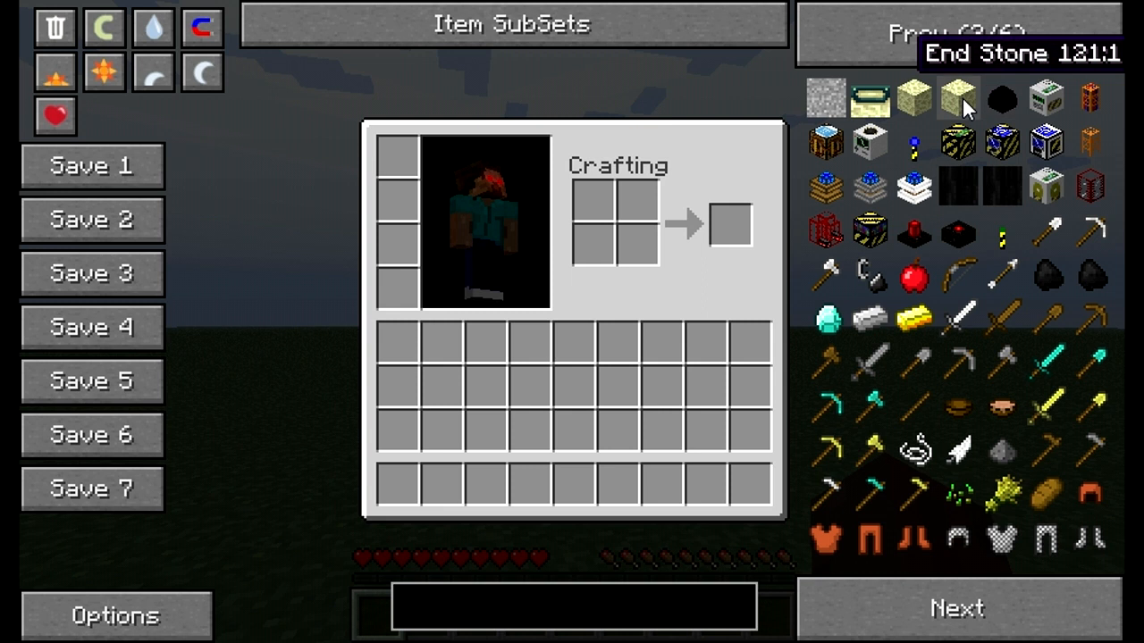
pyautogui.moveTo(1090, 98)
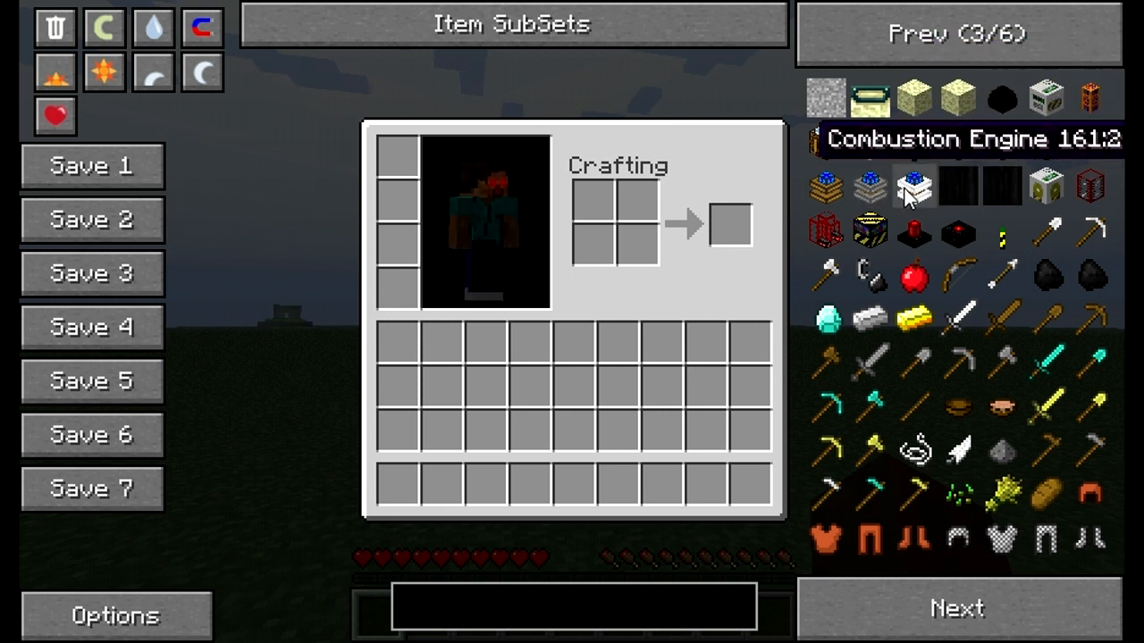
pyautogui.moveTo(879, 187)
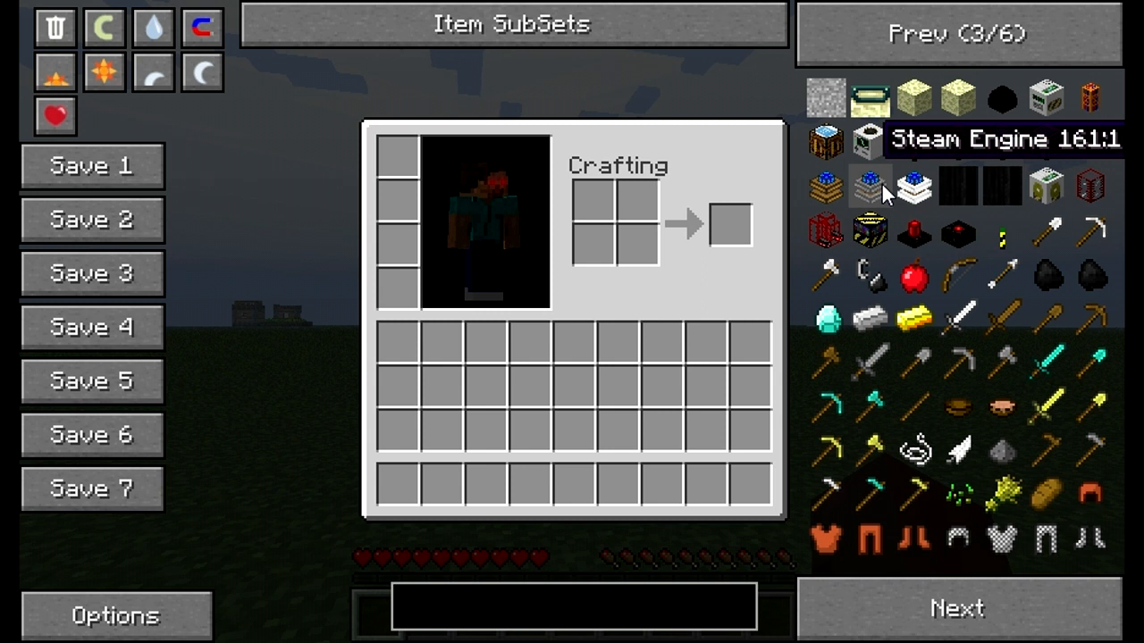
pyautogui.moveTo(874, 114)
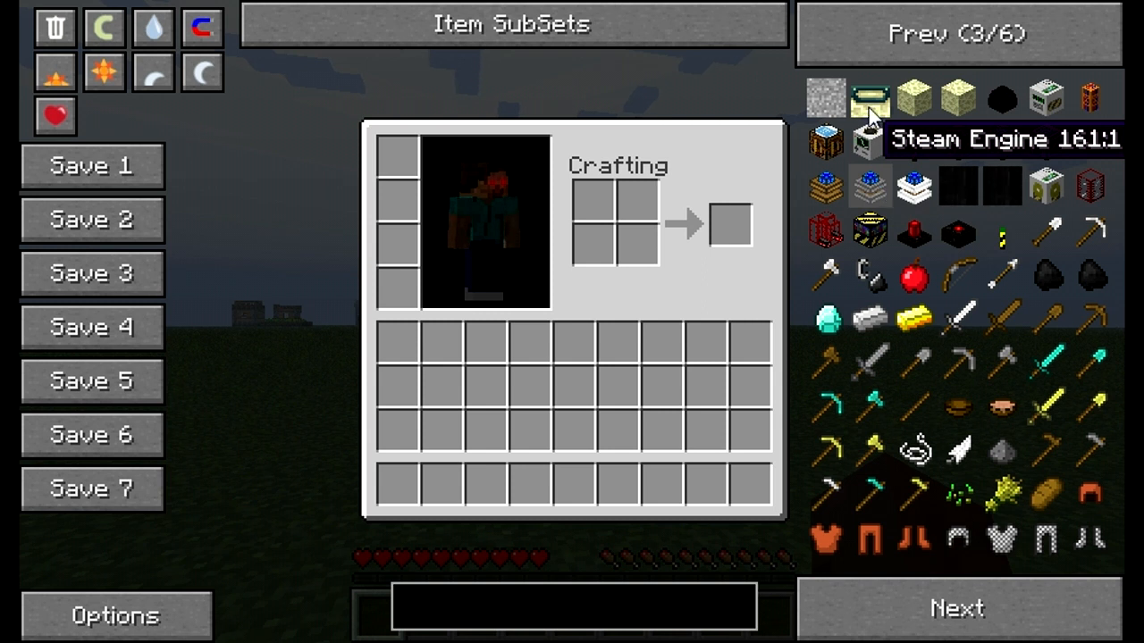
pyautogui.moveTo(854, 204)
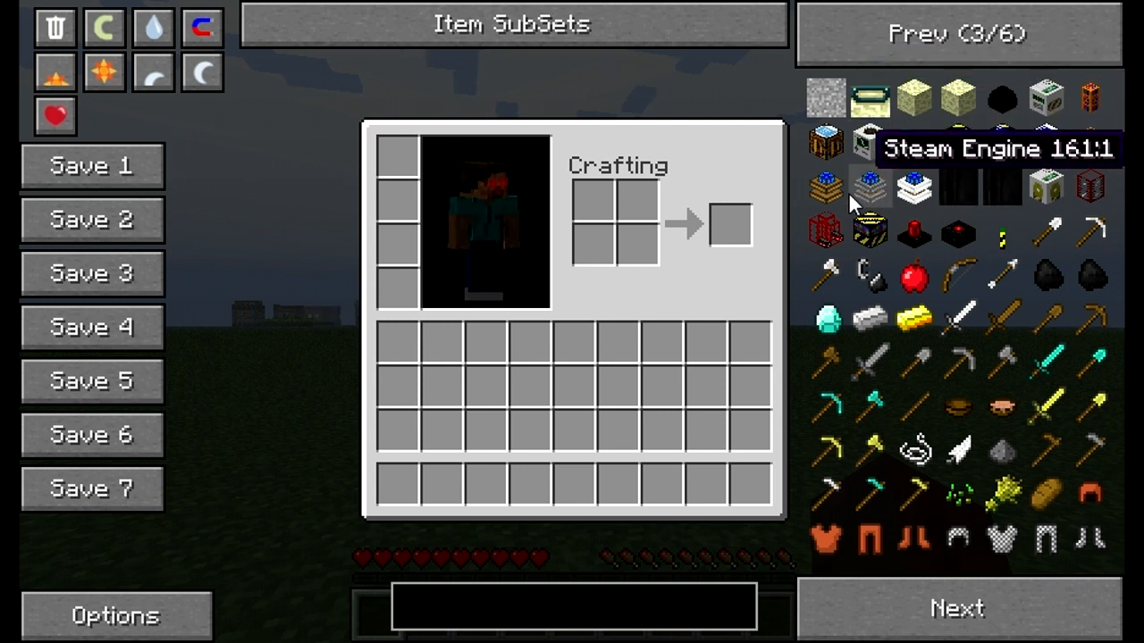
pyautogui.moveTo(856, 199)
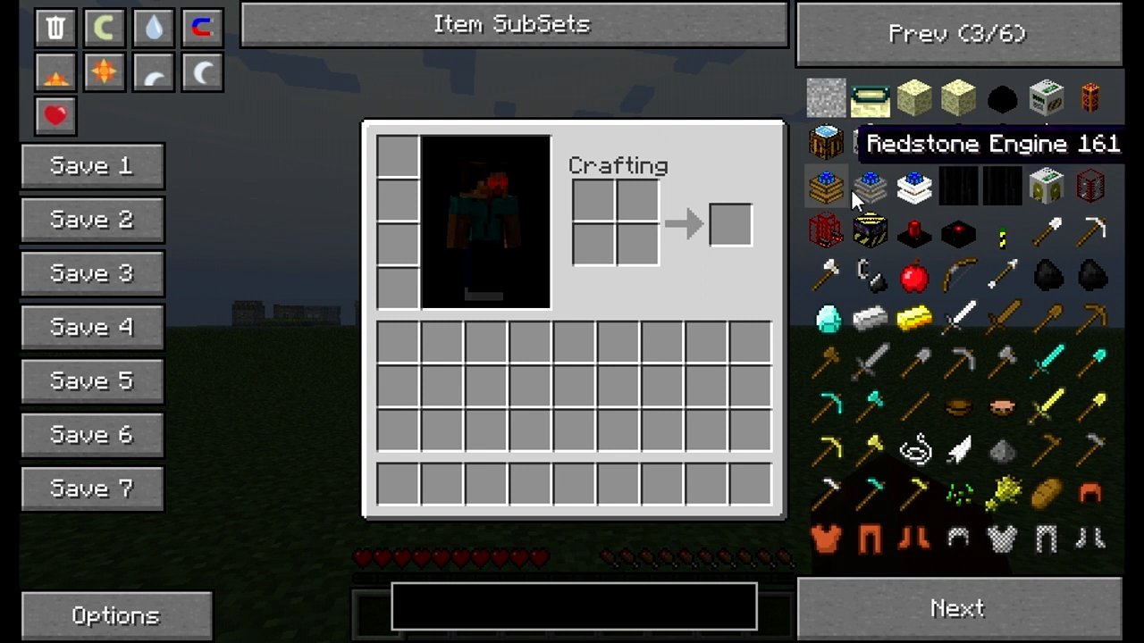
pyautogui.moveTo(868, 184)
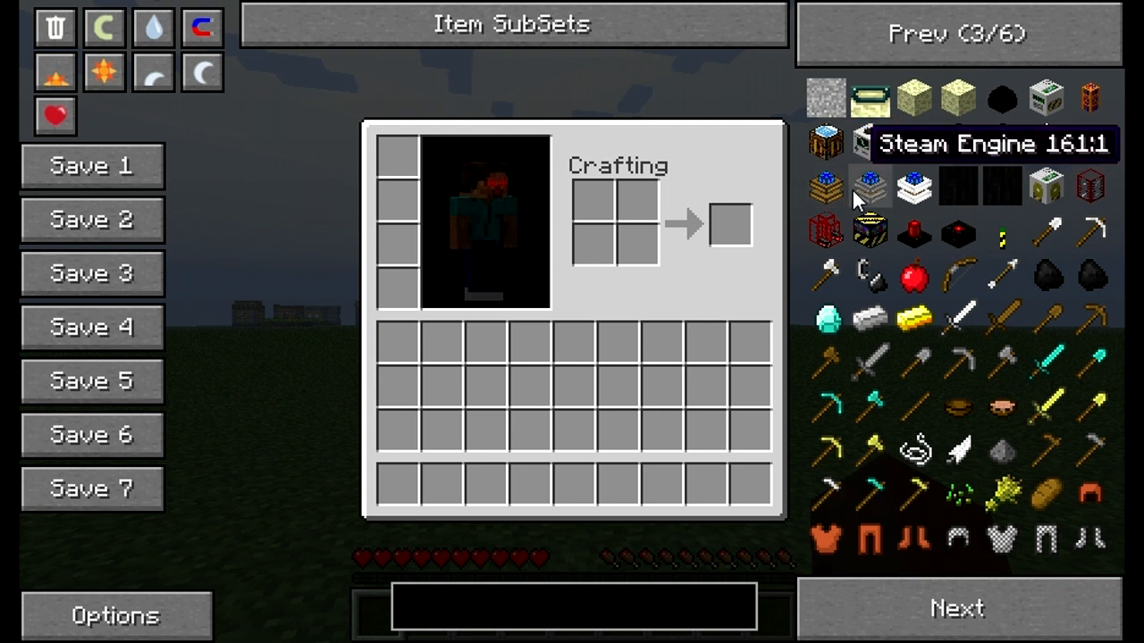
pyautogui.moveTo(913, 188)
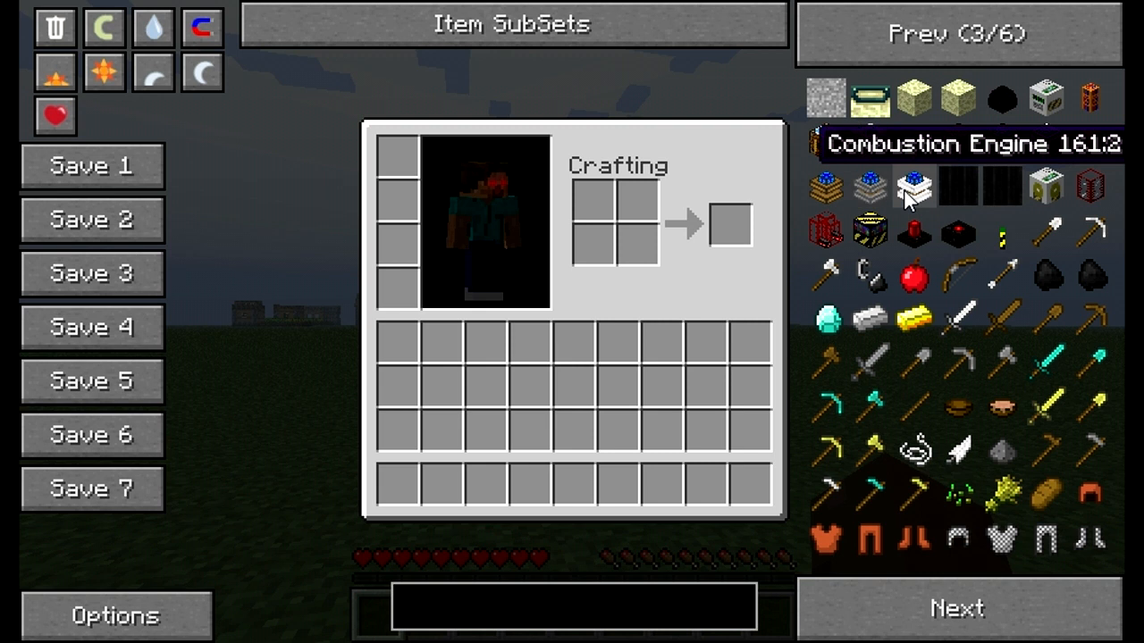
pyautogui.moveTo(822, 197)
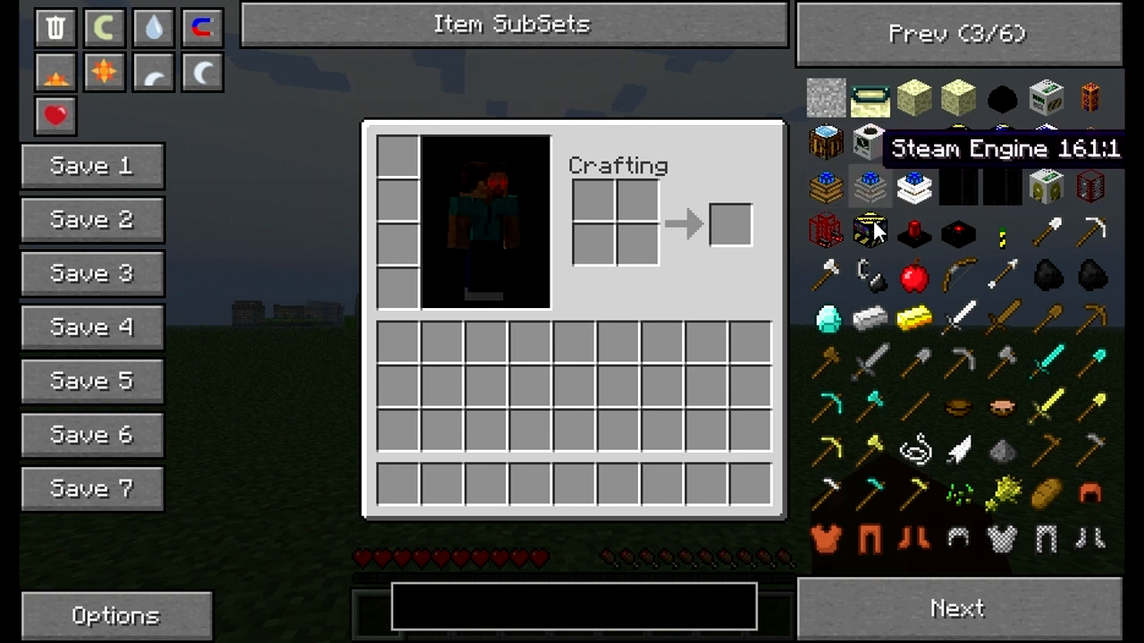
pyautogui.moveTo(915, 187)
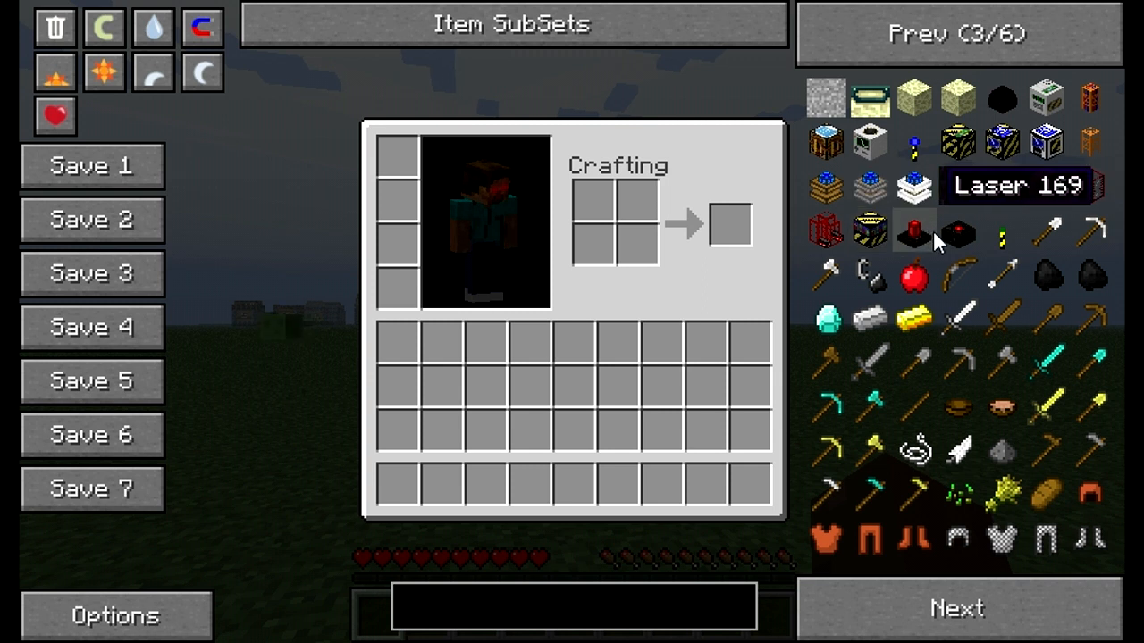
pyautogui.moveTo(1045, 236)
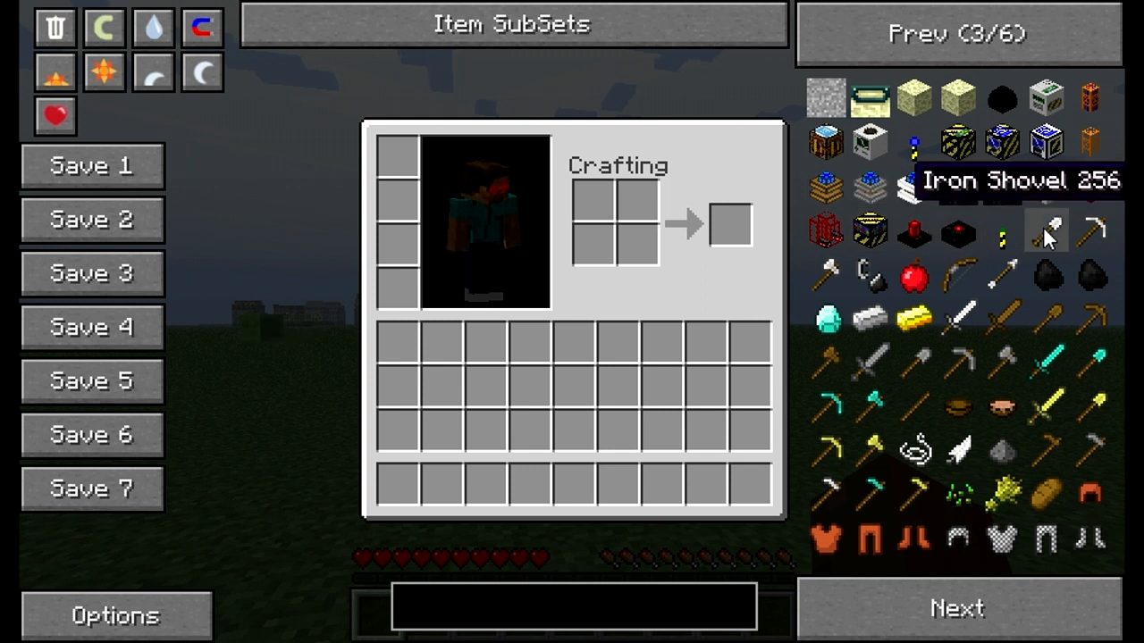
pyautogui.moveTo(1001, 493)
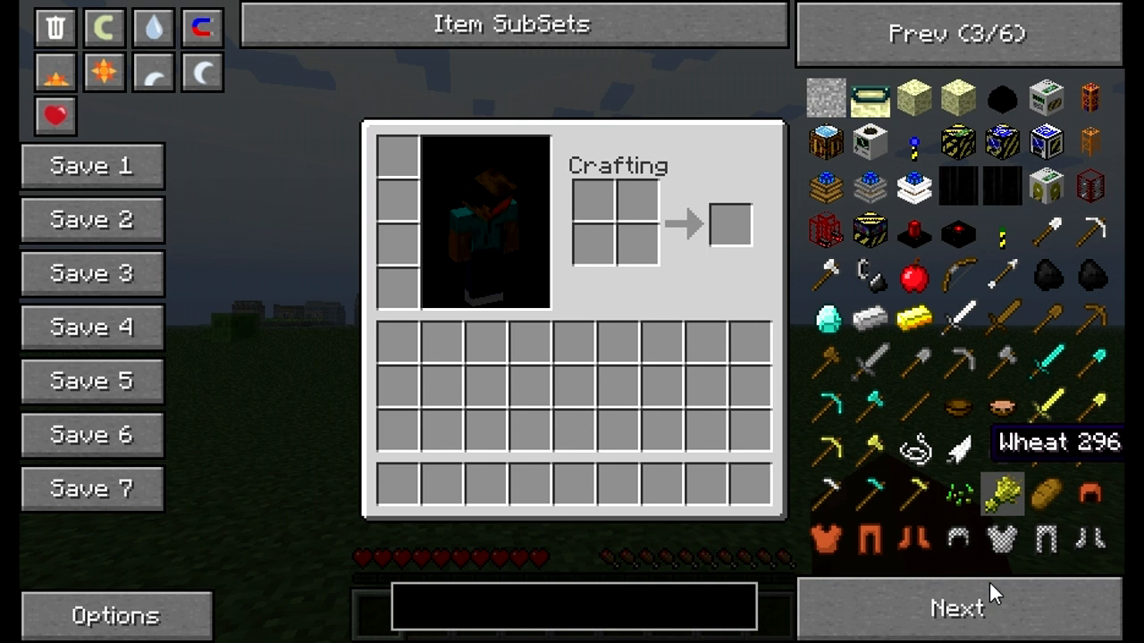
# - Advance the NotEnoughItems item panel past page 5 to the last page, 6 of 6
pyautogui.click(956, 608)
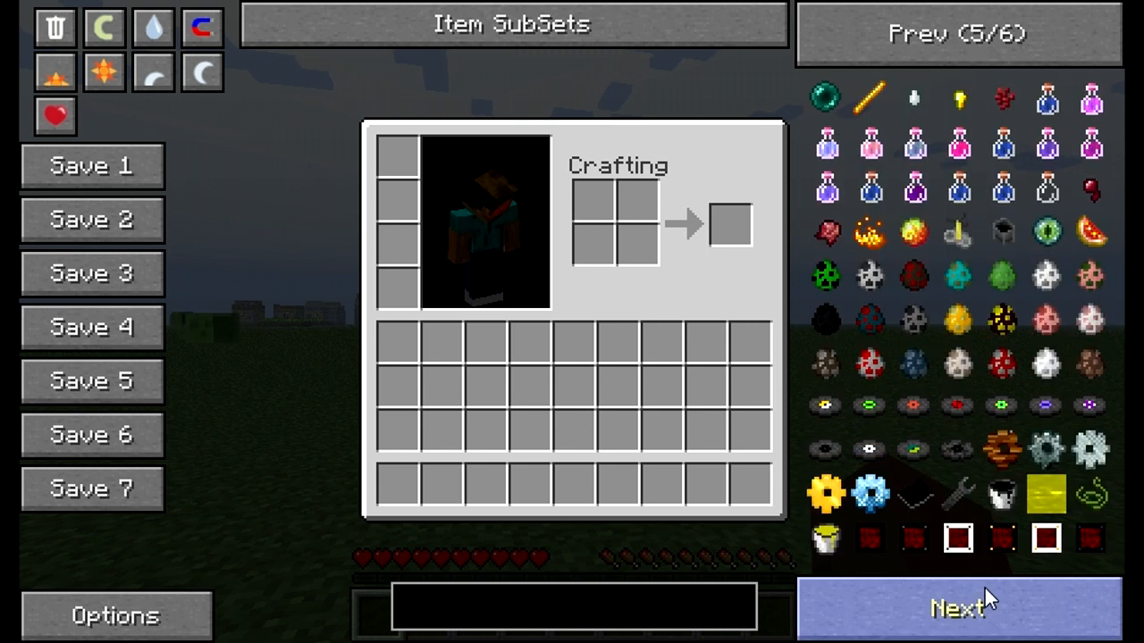
pyautogui.moveTo(1045, 493)
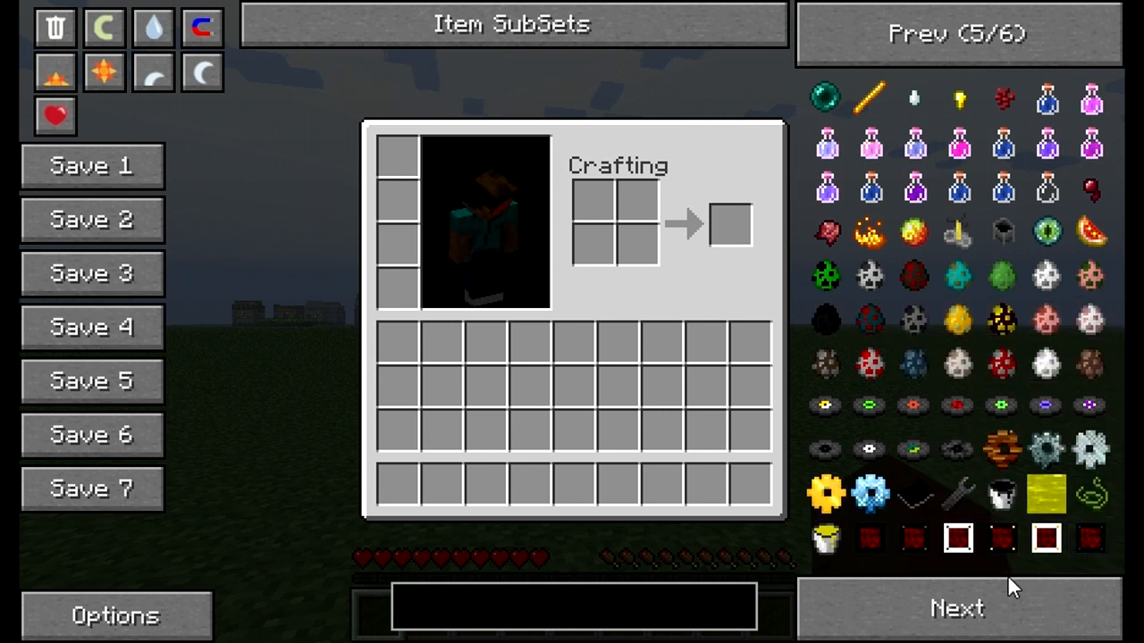
pyautogui.click(956, 32)
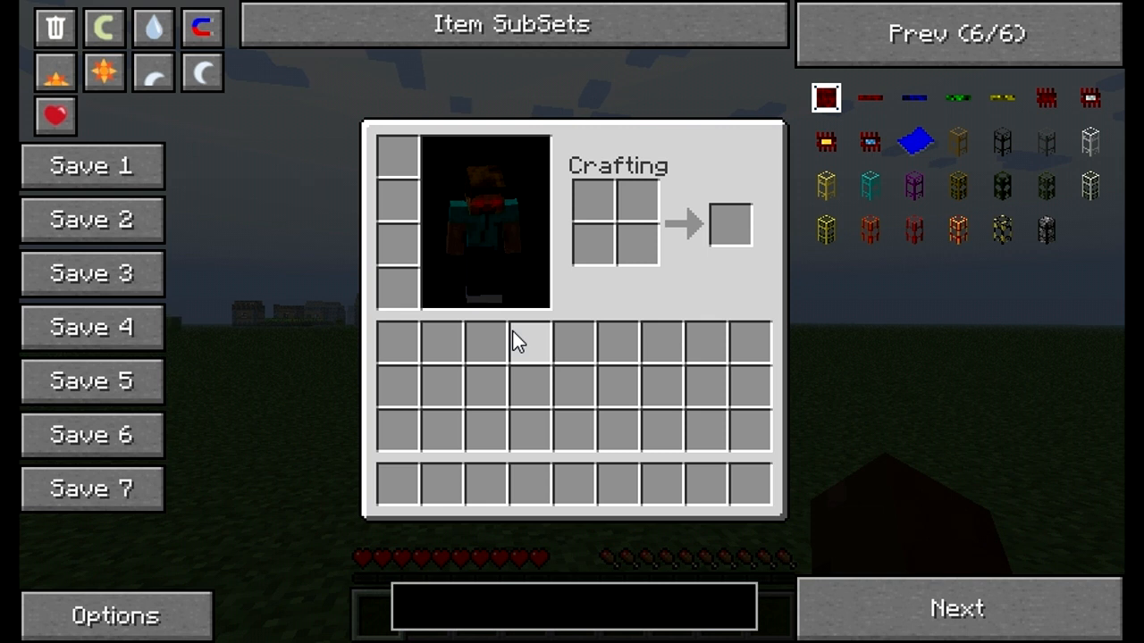
pyautogui.moveTo(558, 346)
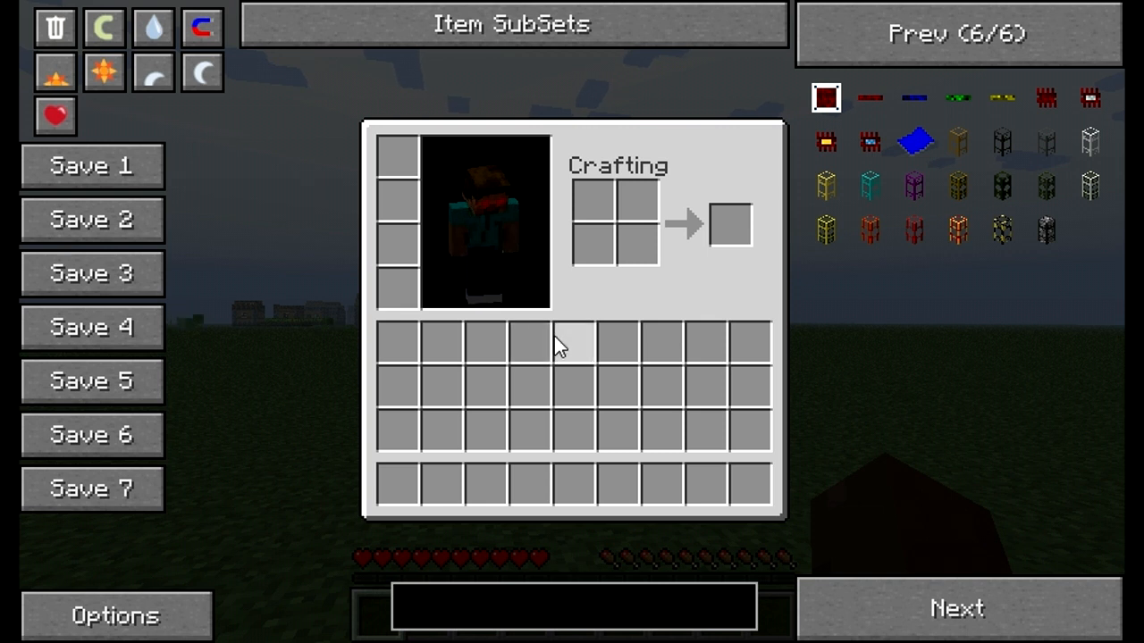